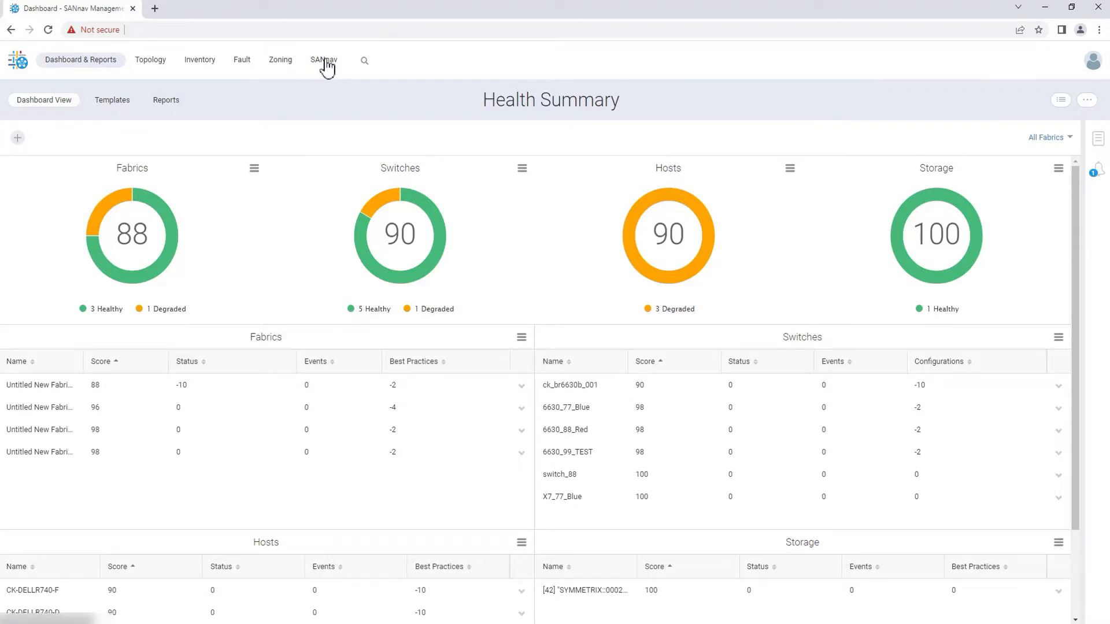
# Navigate to SANnav > Services > SANnav Email Setup from the configurations area.
pyautogui.click(323, 59)
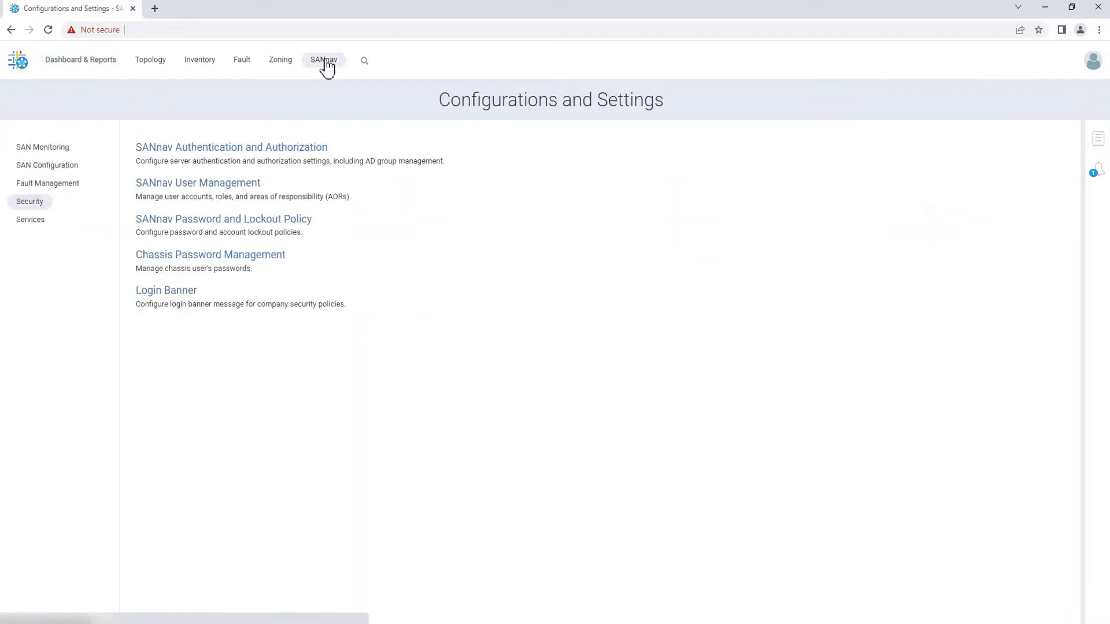
pyautogui.moveTo(85, 165)
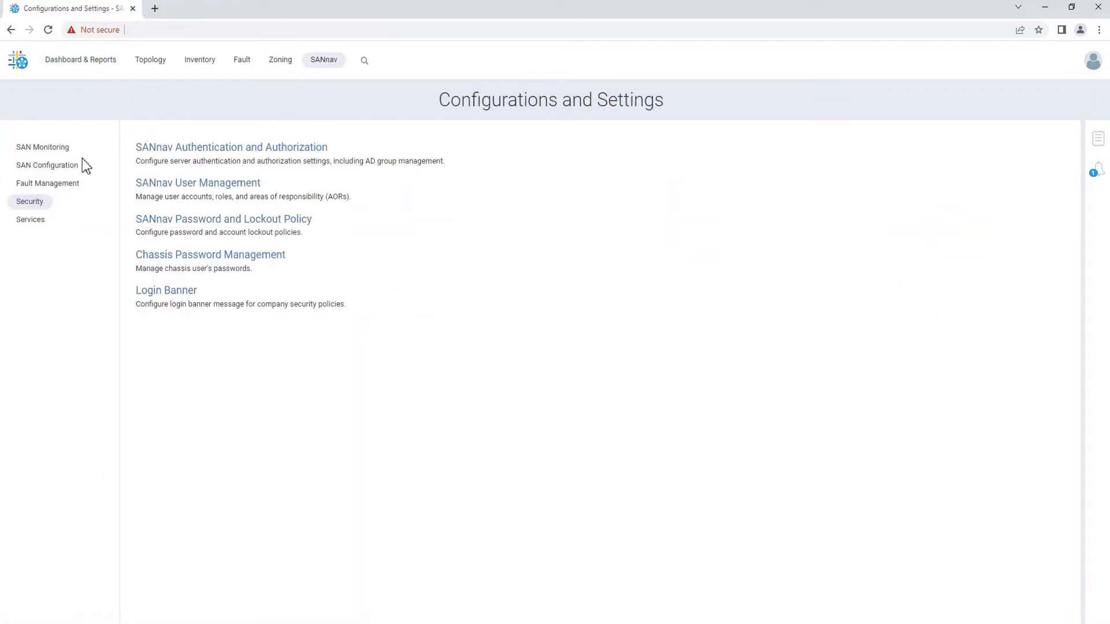
pyautogui.click(30, 220)
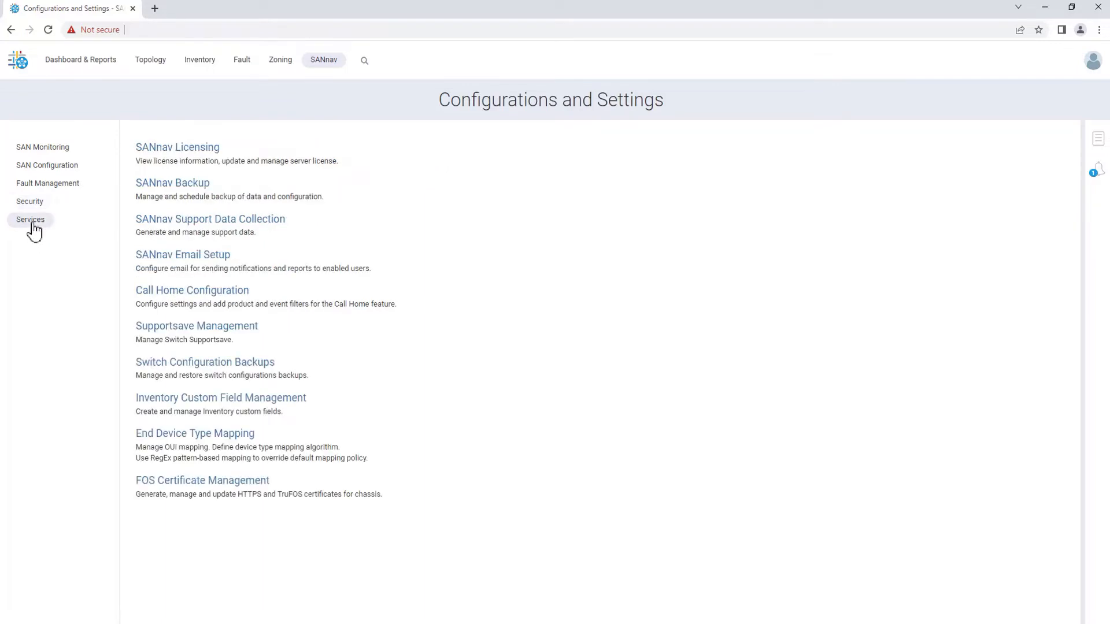
pyautogui.click(183, 254)
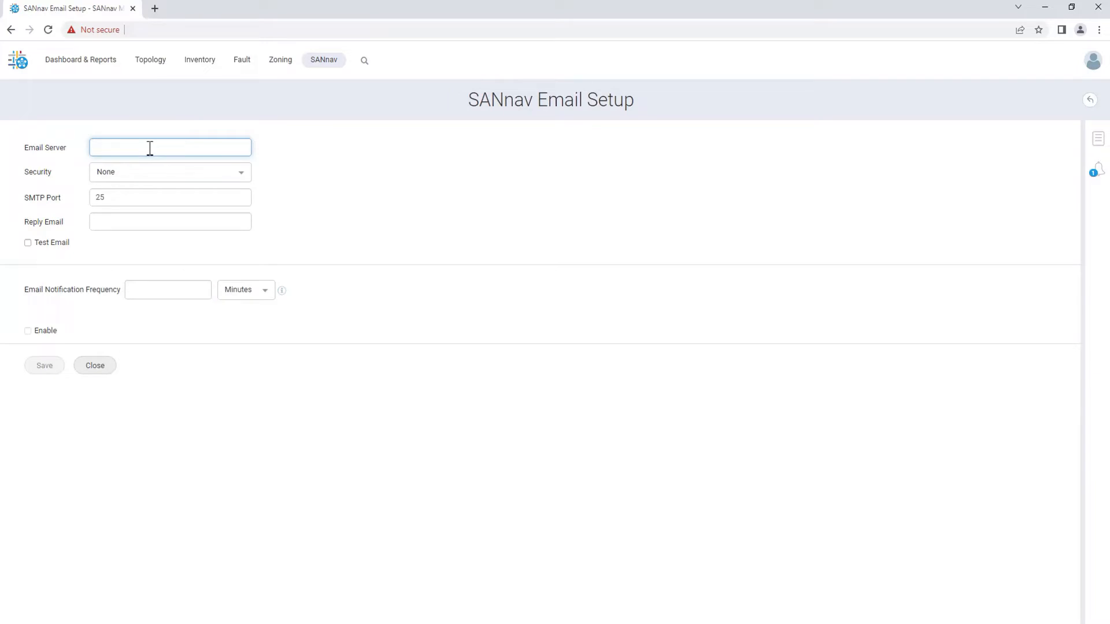
# Enter the mail server name, keep Security as None with SMTP port 25, and enter the reply email address.
pyautogui.write('mai')
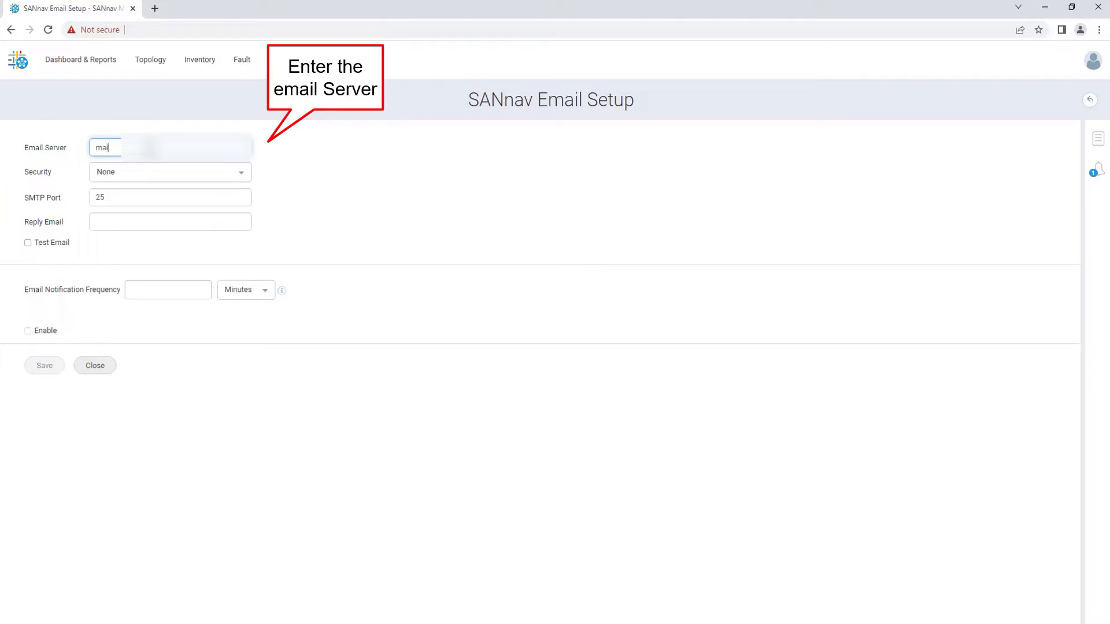
pyautogui.write('ilhub')
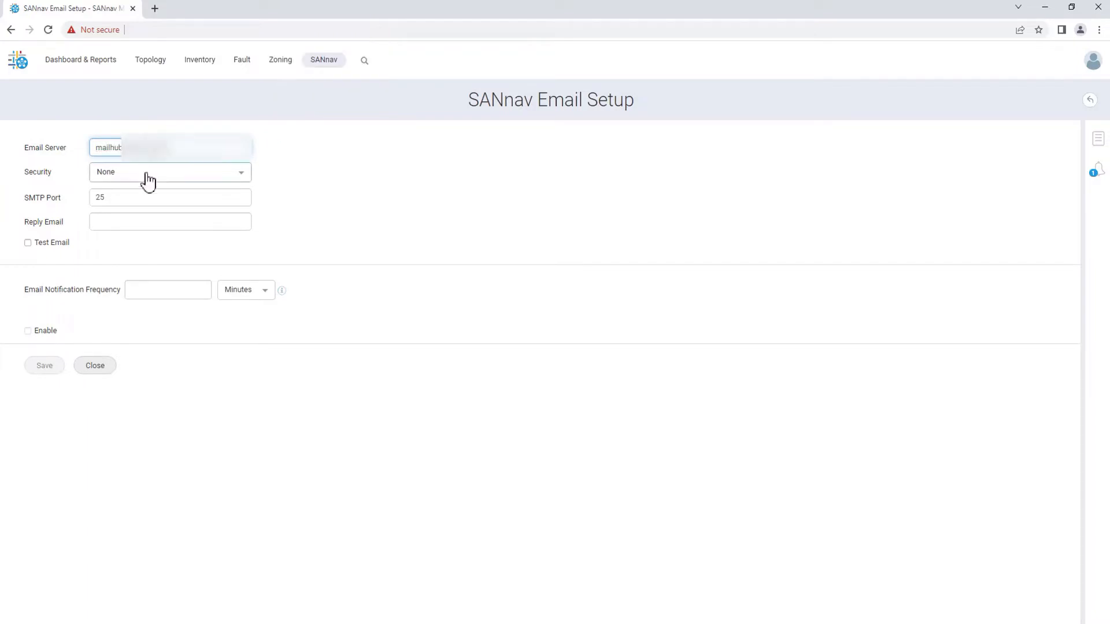
pyautogui.click(170, 173)
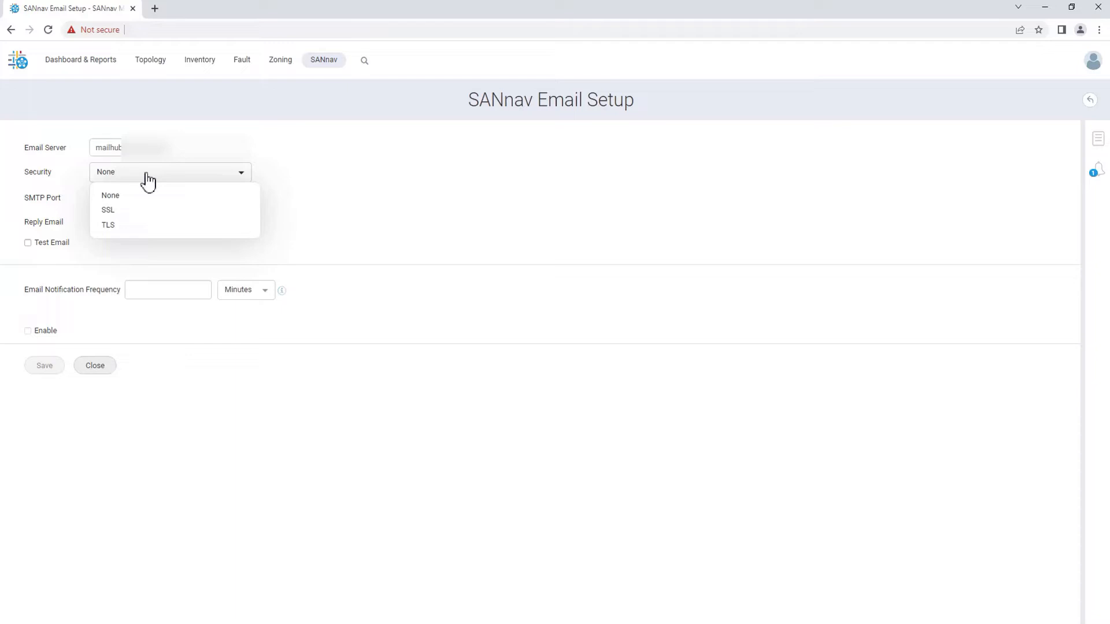
pyautogui.click(110, 195)
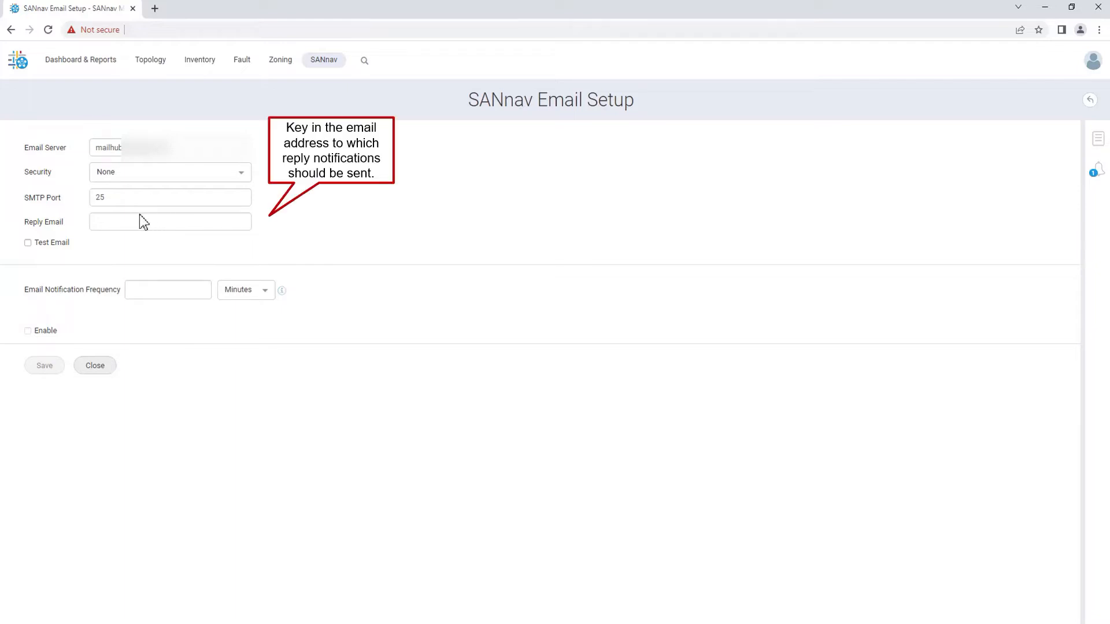
pyautogui.write('me')
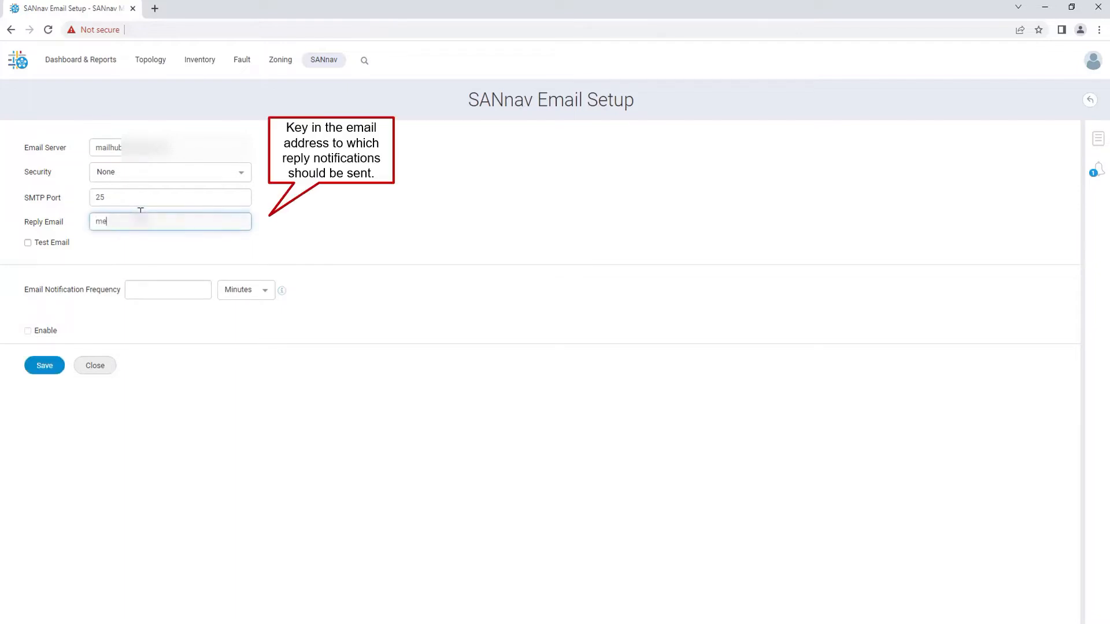
pyautogui.write('e')
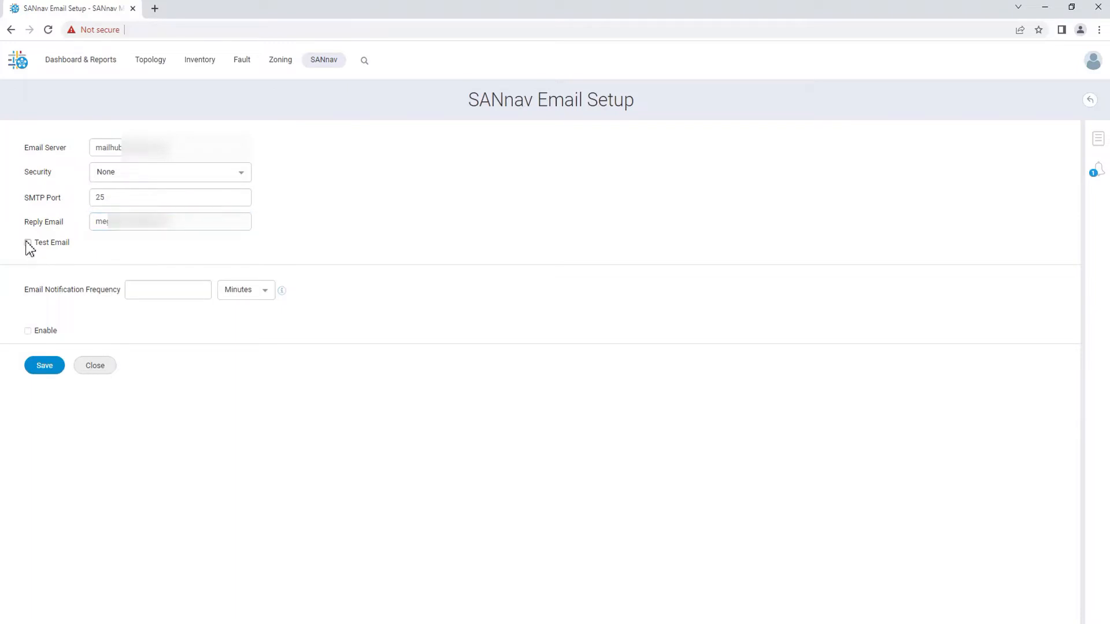
# Turn on Test Email with a recipient address, send the test message and dismiss the confirmation.
pyautogui.click(28, 242)
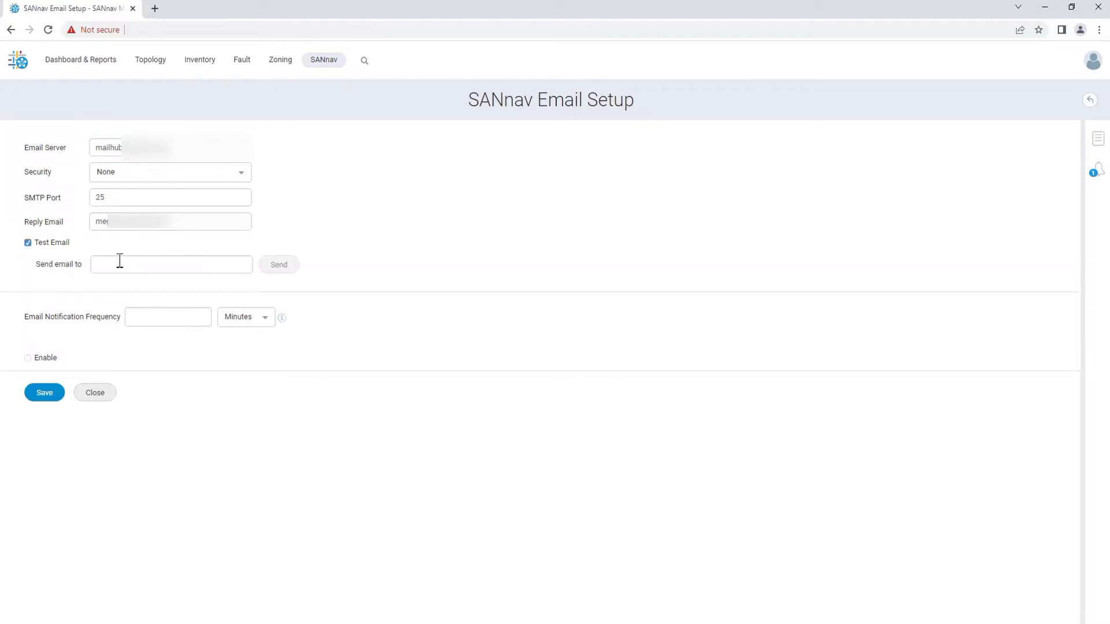
pyautogui.write('me')
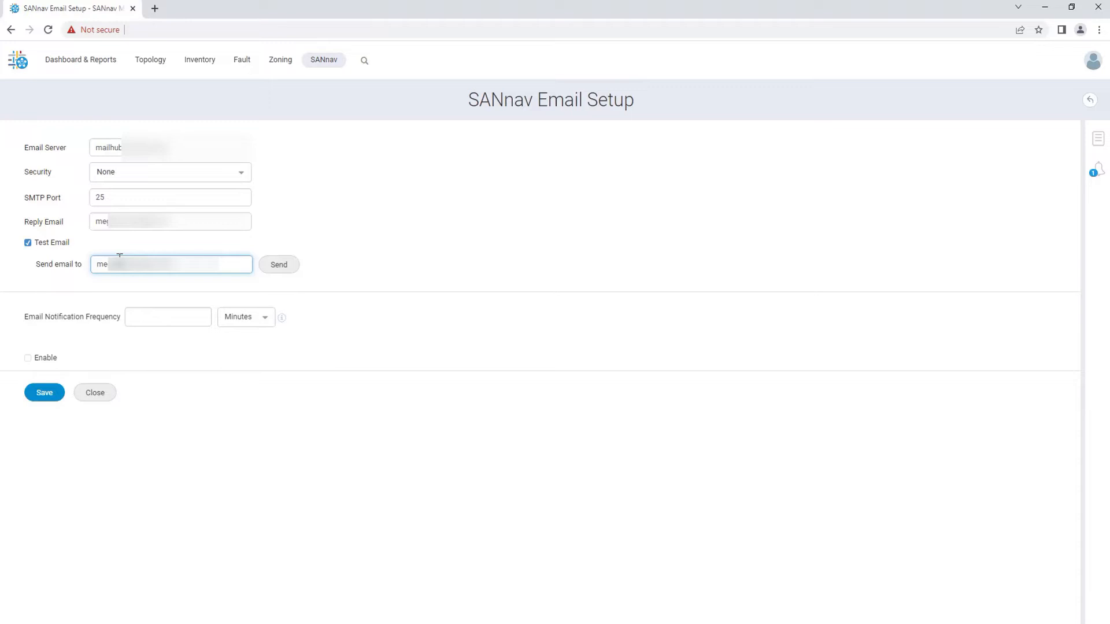
pyautogui.moveTo(282, 278)
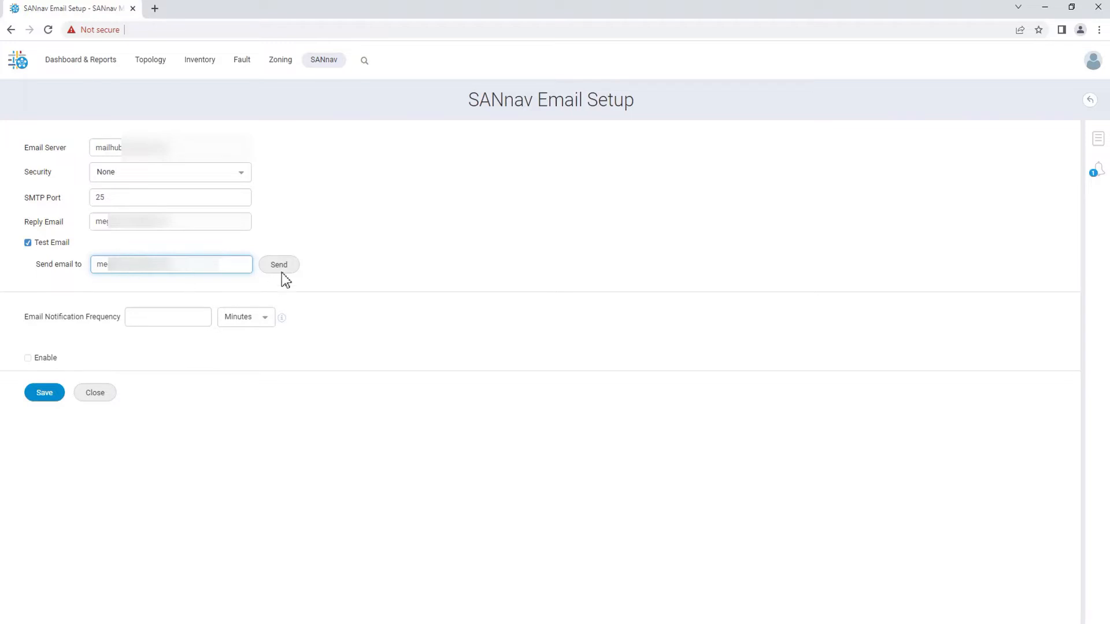
pyautogui.click(279, 263)
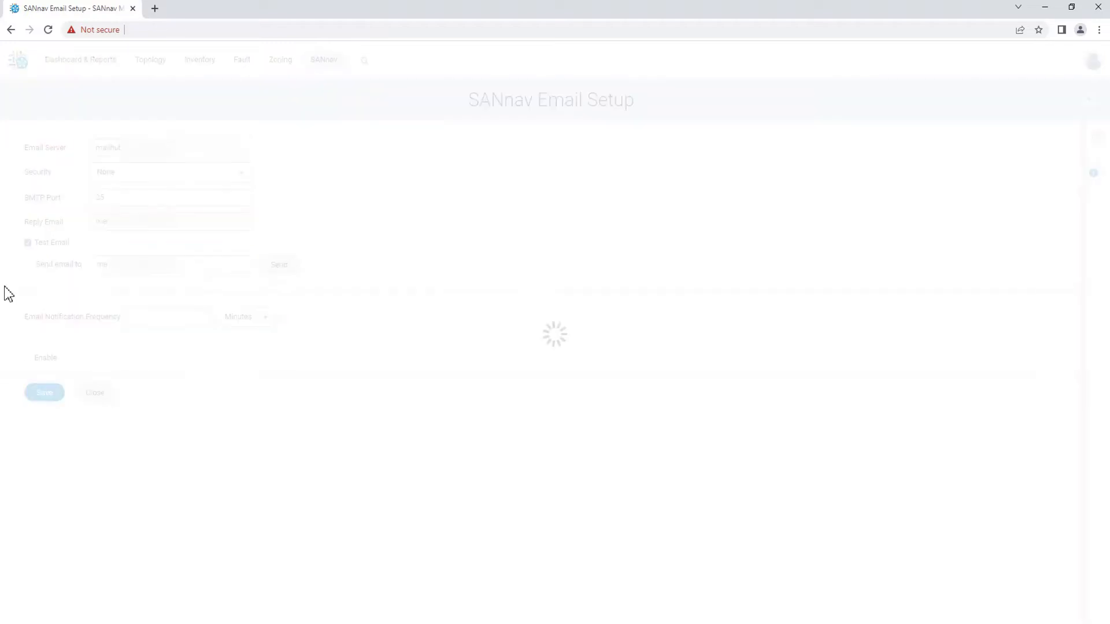
pyautogui.click(278, 264)
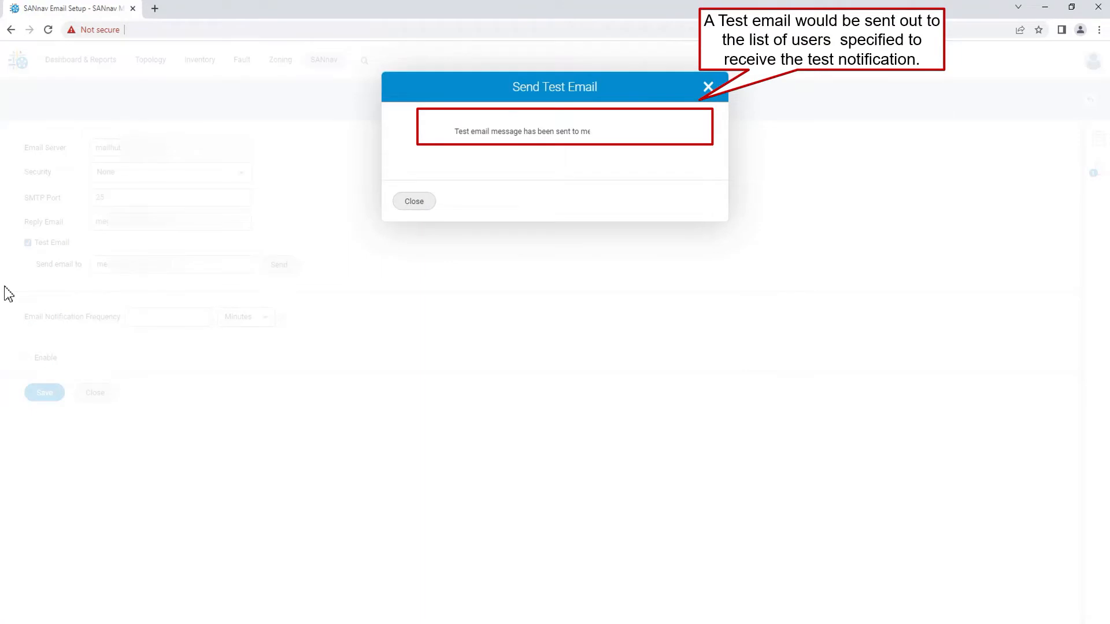
pyautogui.click(414, 201)
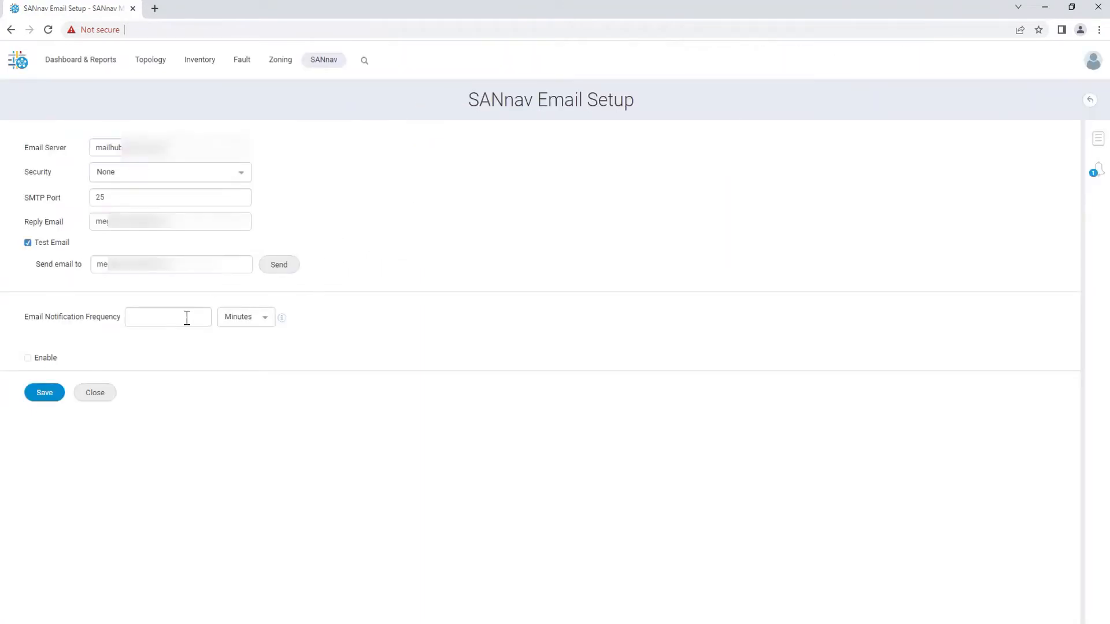
# Set Email Notification Frequency to 1 minute, tick Enable and save the email settings.
pyautogui.click(244, 317)
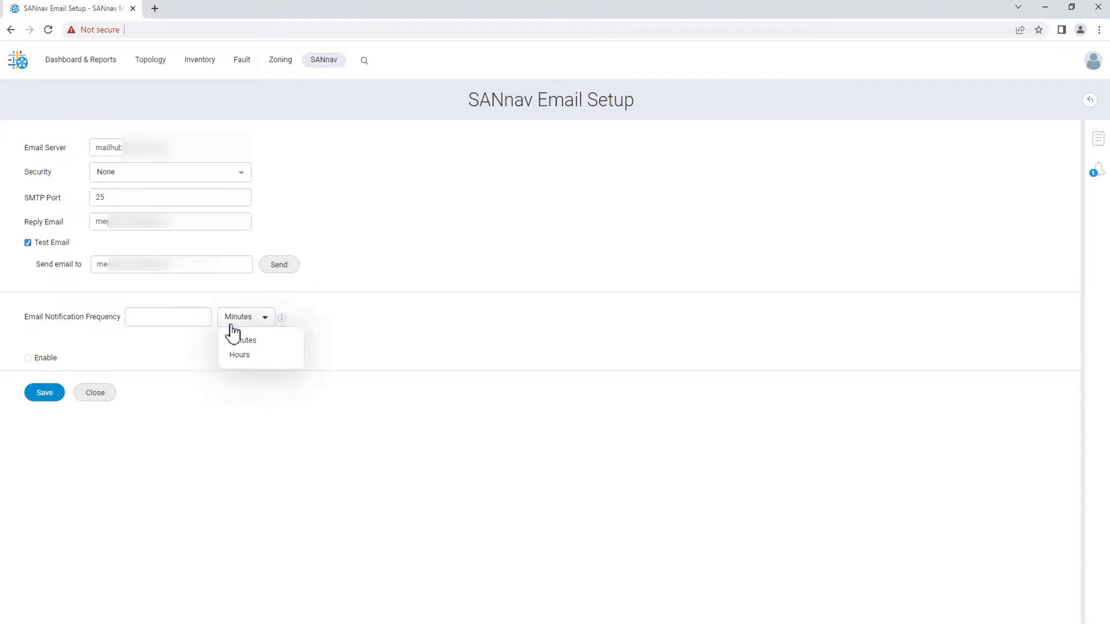
pyautogui.moveTo(207, 333)
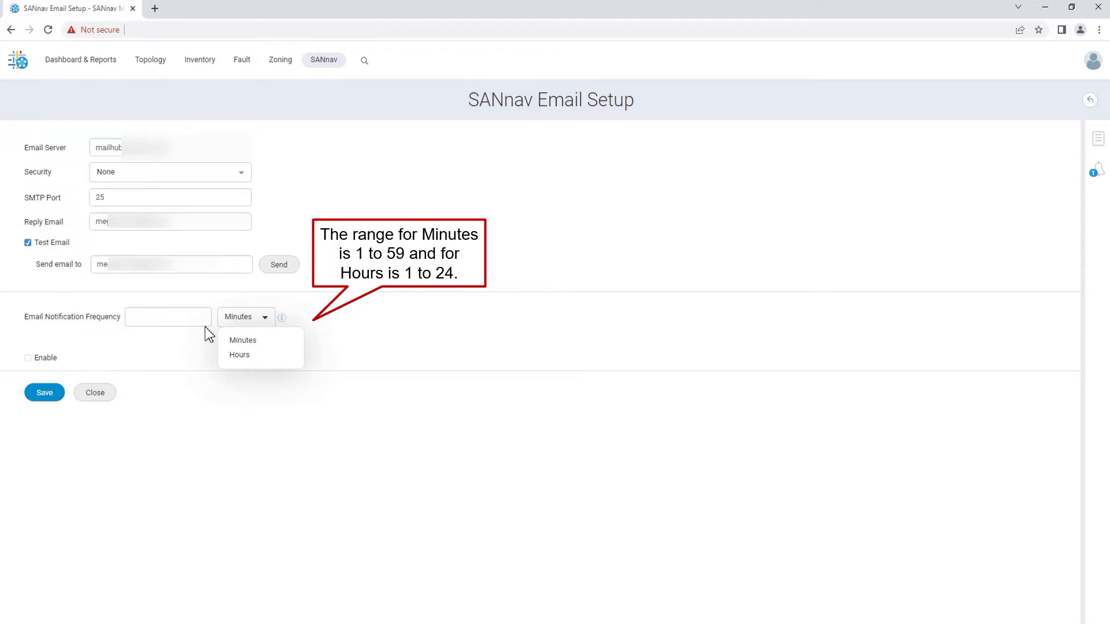
pyautogui.click(168, 317)
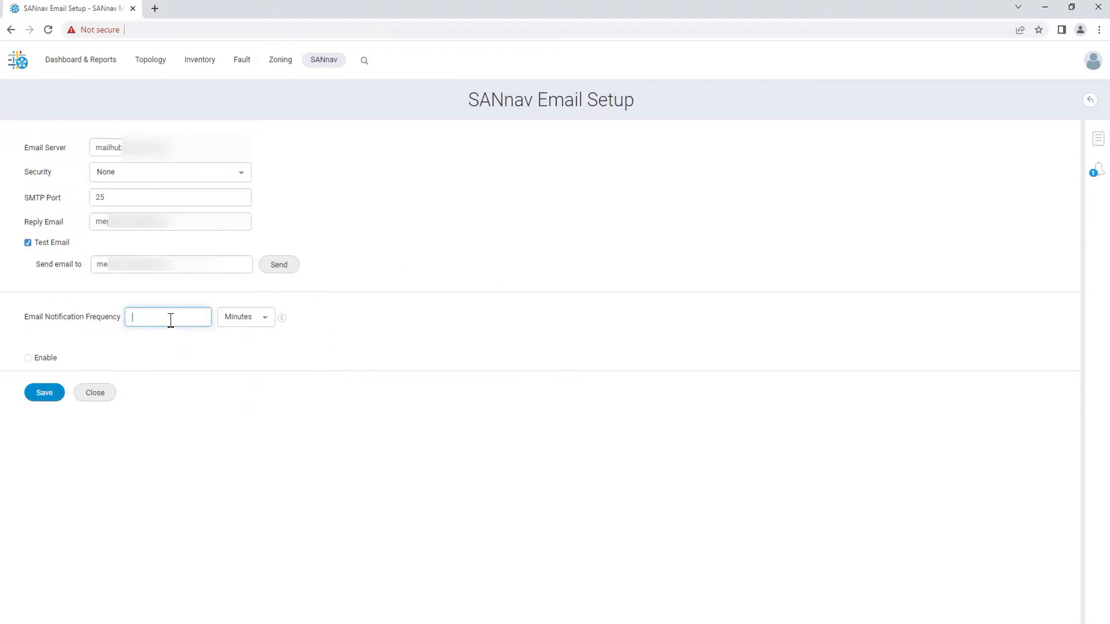
pyautogui.write('1')
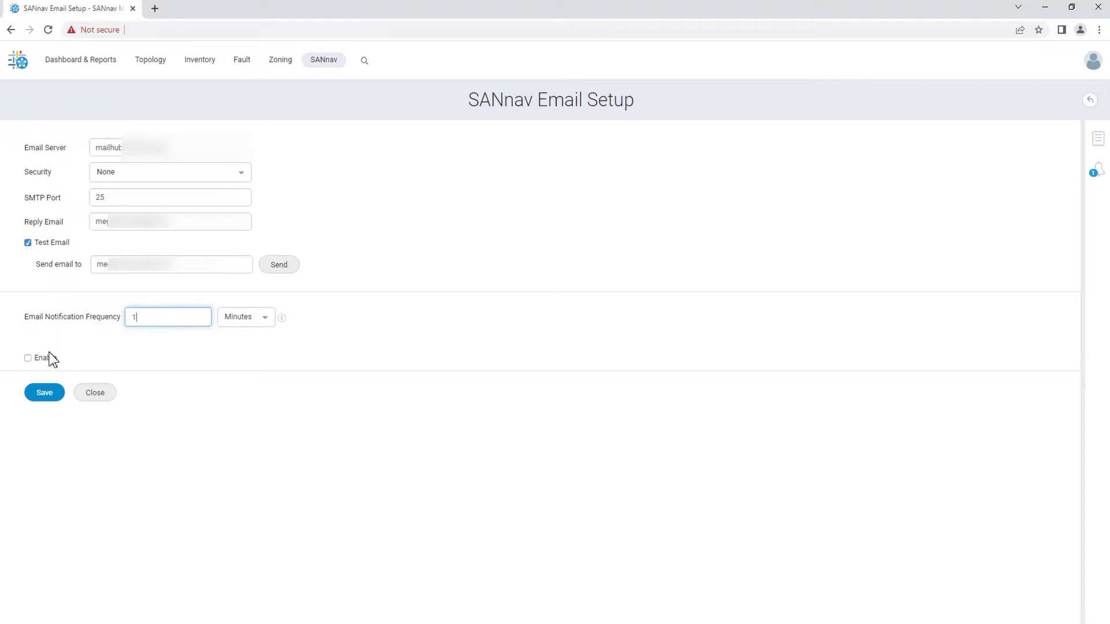
pyautogui.click(27, 358)
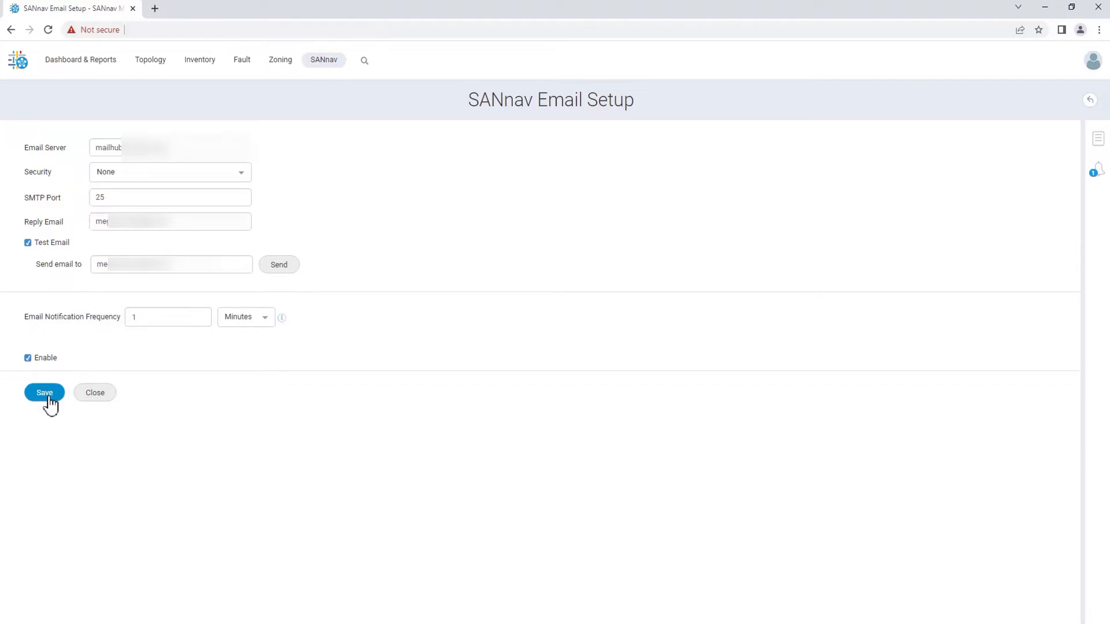
pyautogui.click(44, 392)
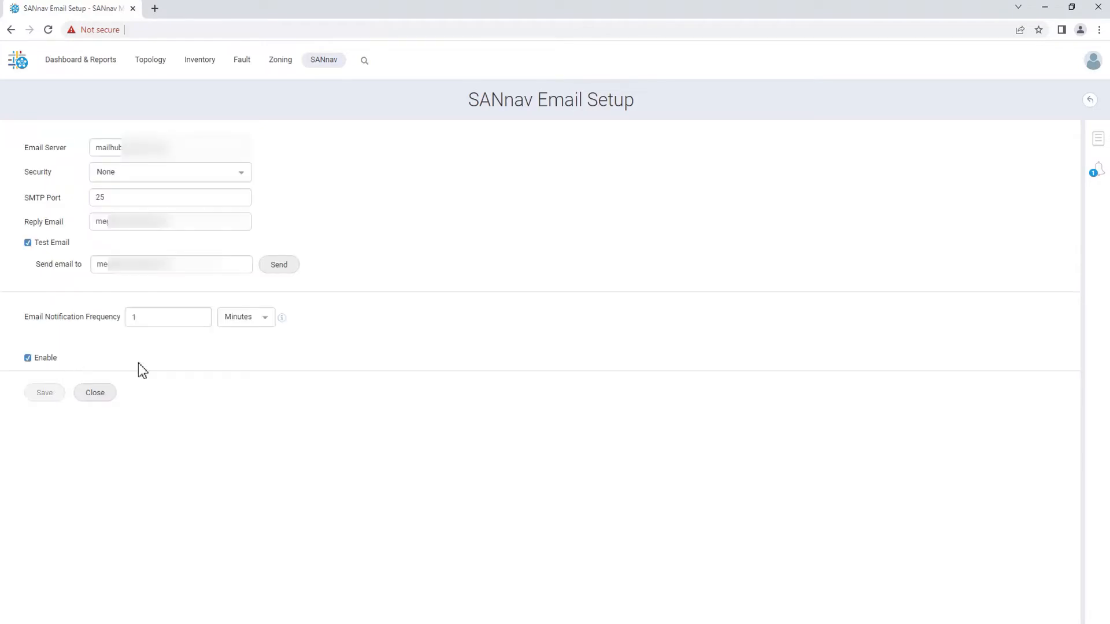
pyautogui.moveTo(901, 168)
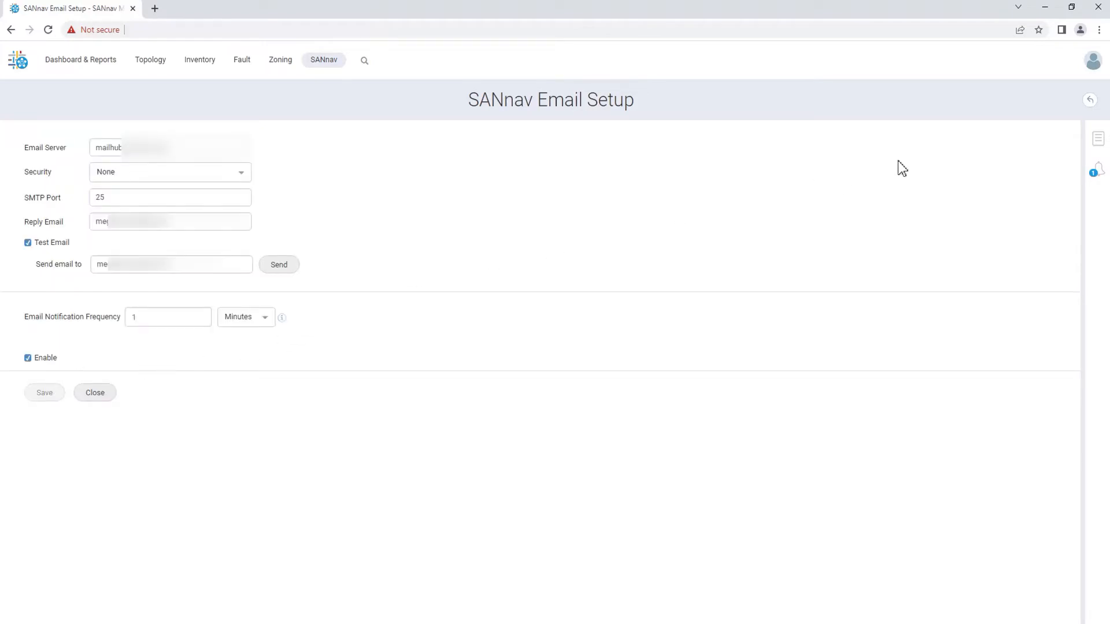
pyautogui.moveTo(1084, 80)
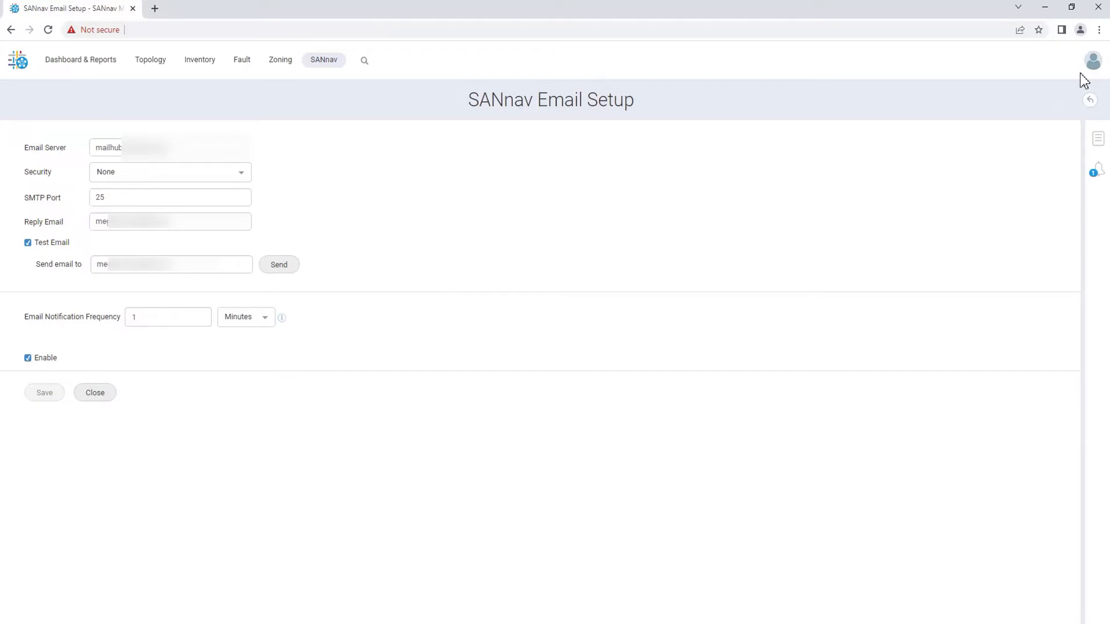
# Go to User Preferences from the user menu and start editing Email Notifications.
pyautogui.click(1092, 59)
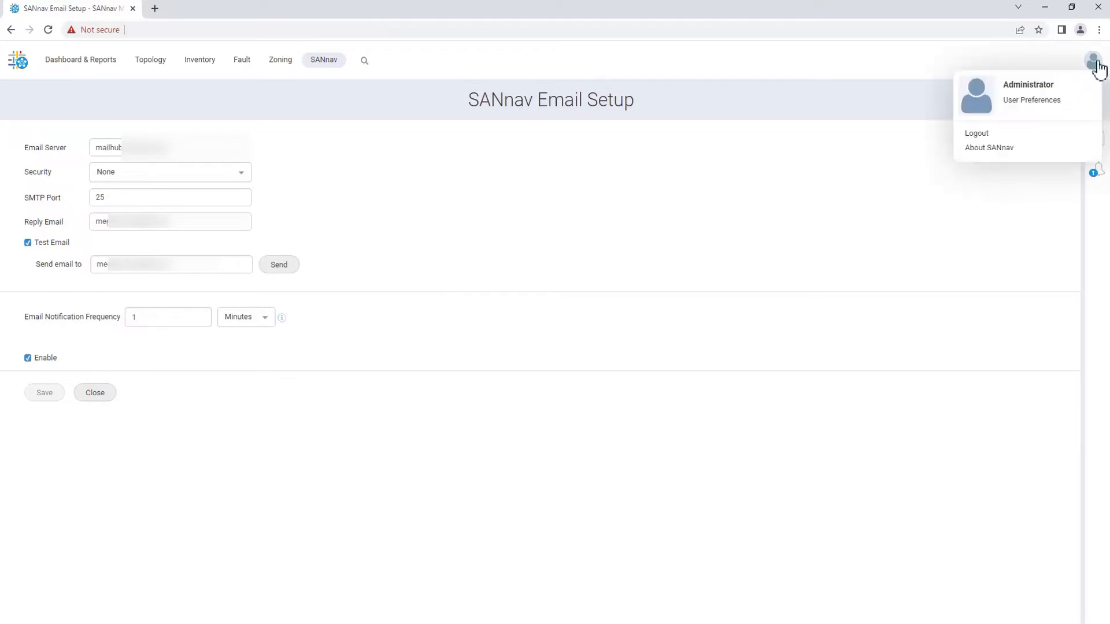
pyautogui.moveTo(1054, 106)
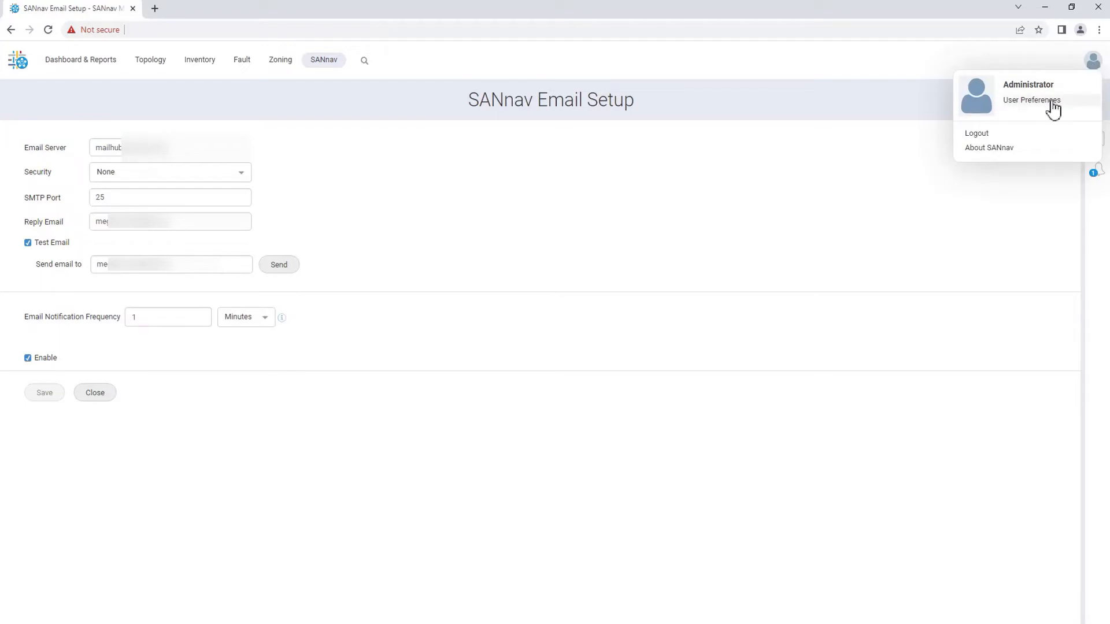
pyautogui.click(1030, 99)
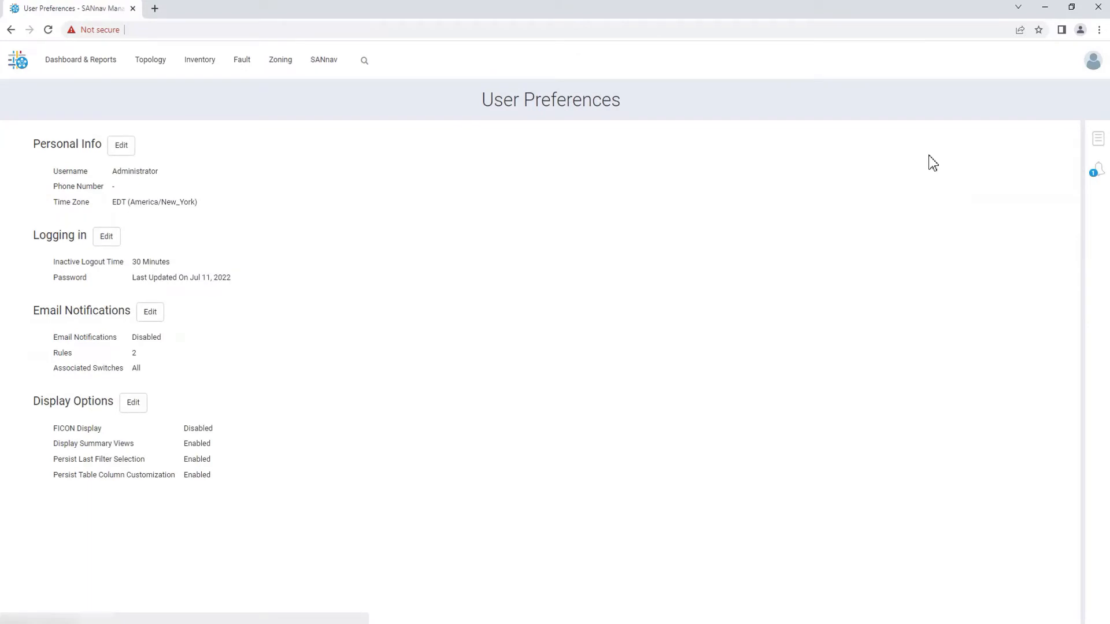
pyautogui.moveTo(522, 343)
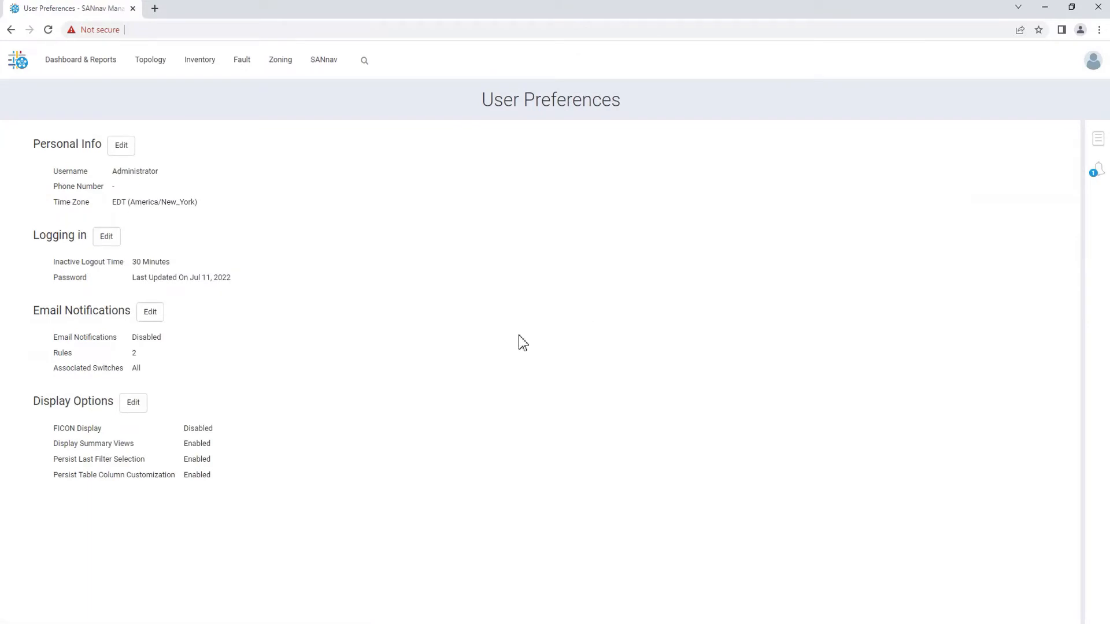
pyautogui.click(149, 312)
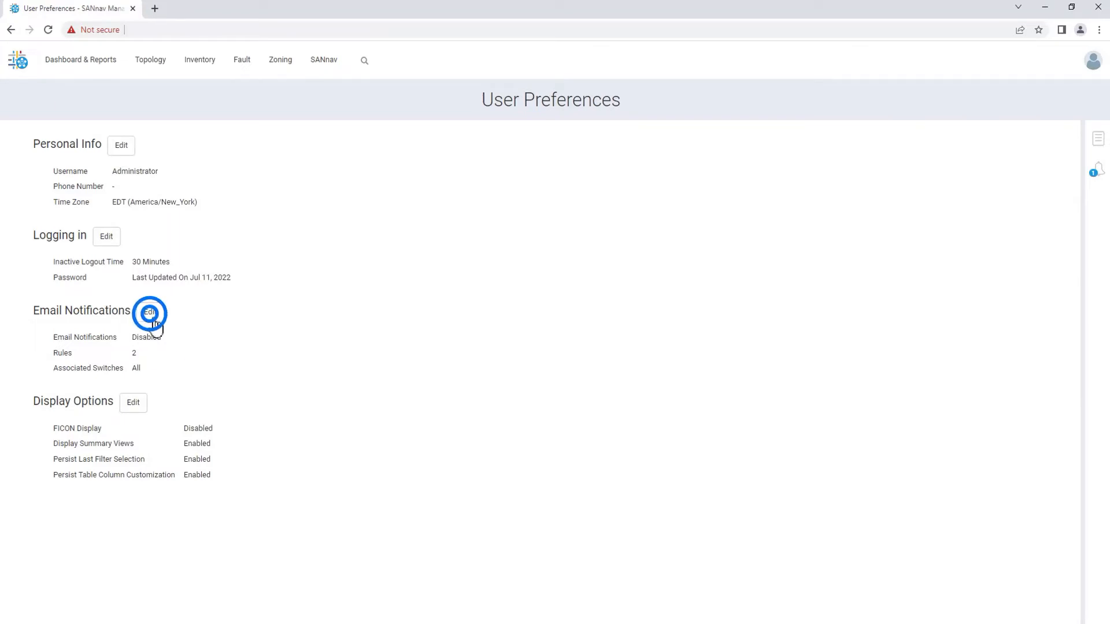
pyautogui.click(149, 312)
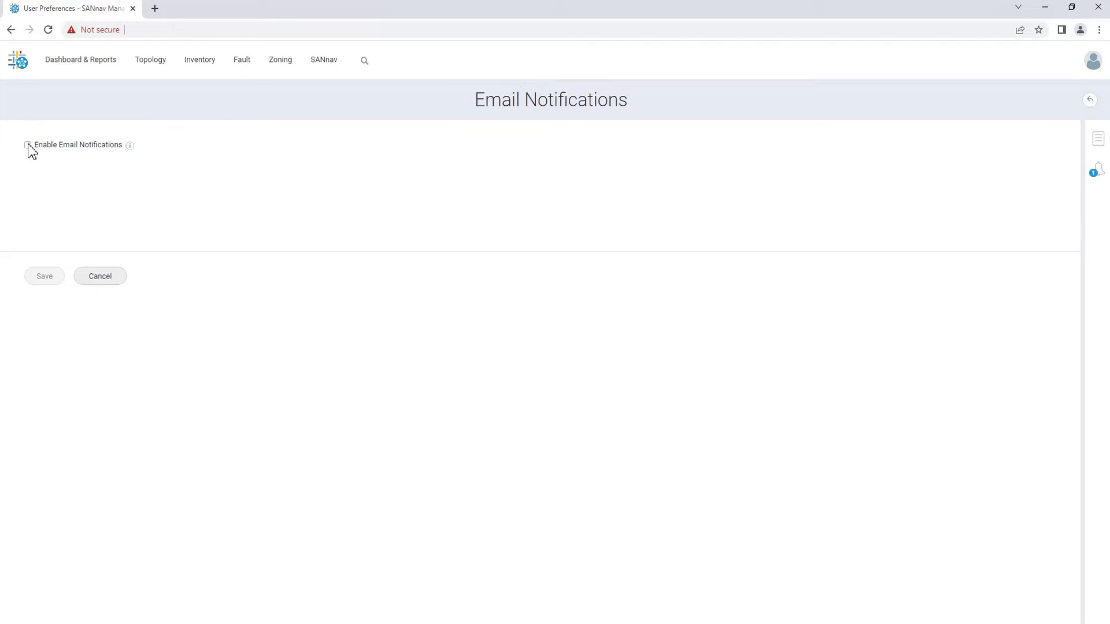
# Tick Enable Email Notifications, revealing the empty Rules table and All switches association.
pyautogui.click(28, 146)
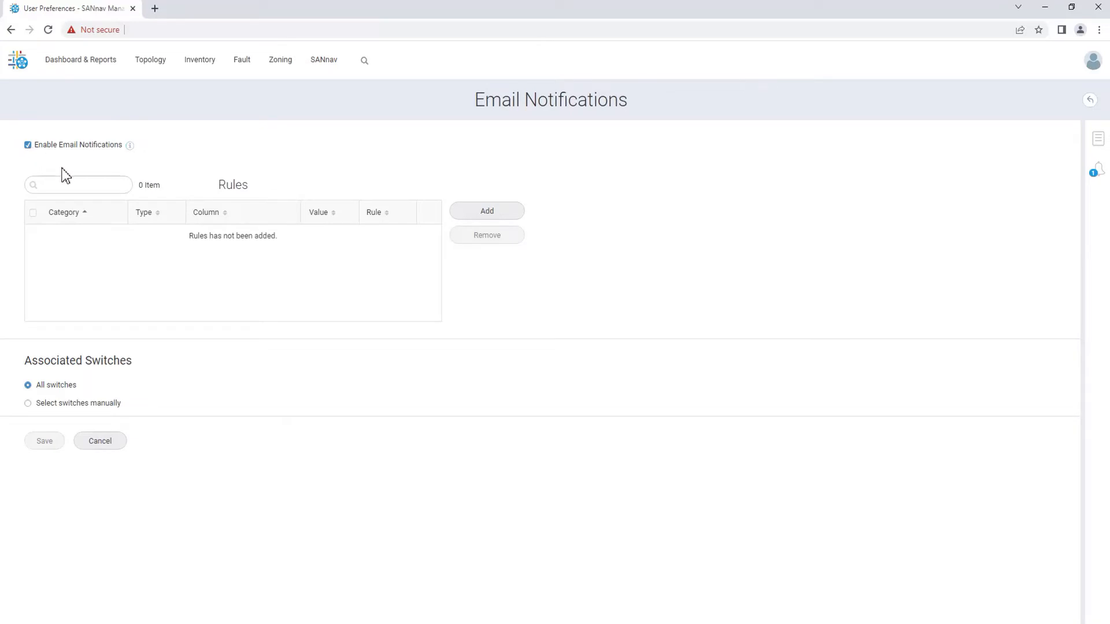
pyautogui.moveTo(451, 214)
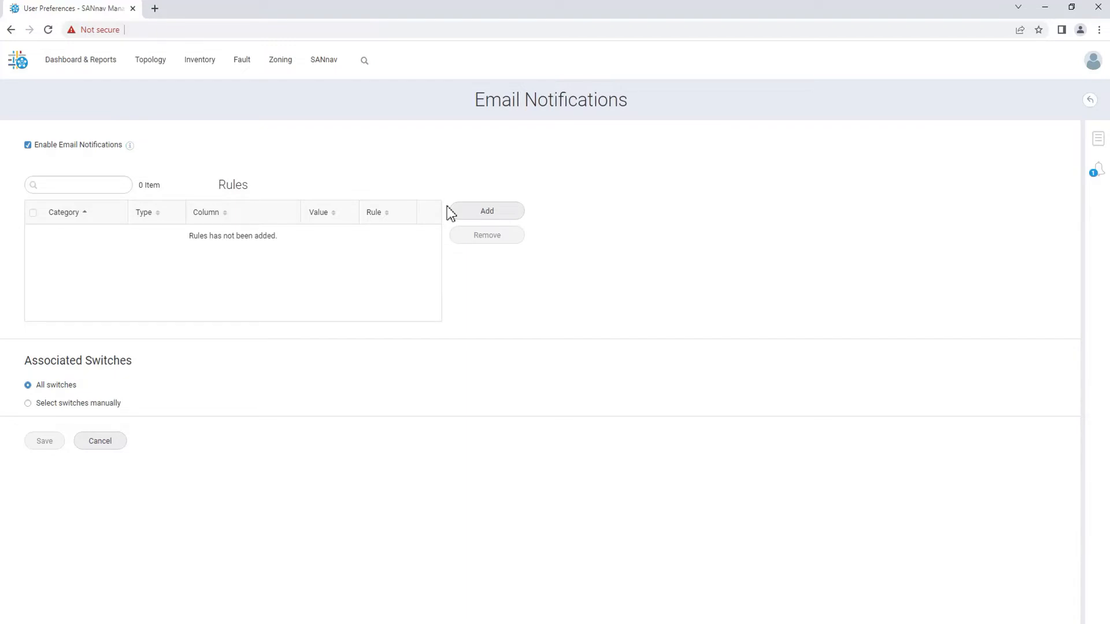
# Add an Include rule of type Event with Category All and Event Column All.
pyautogui.click(487, 210)
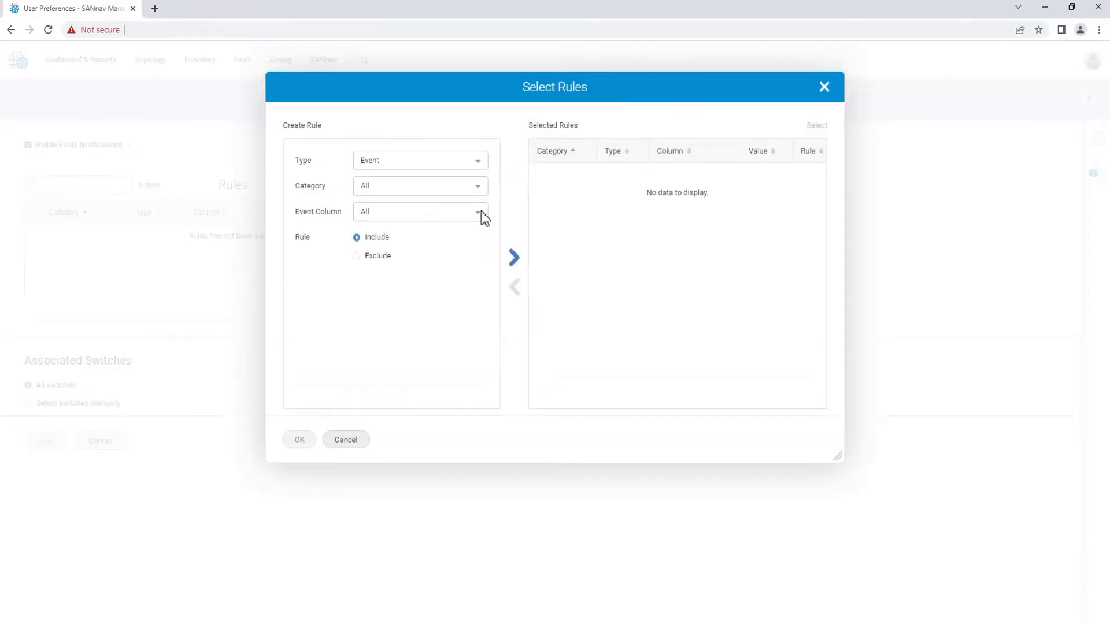
pyautogui.moveTo(446, 164)
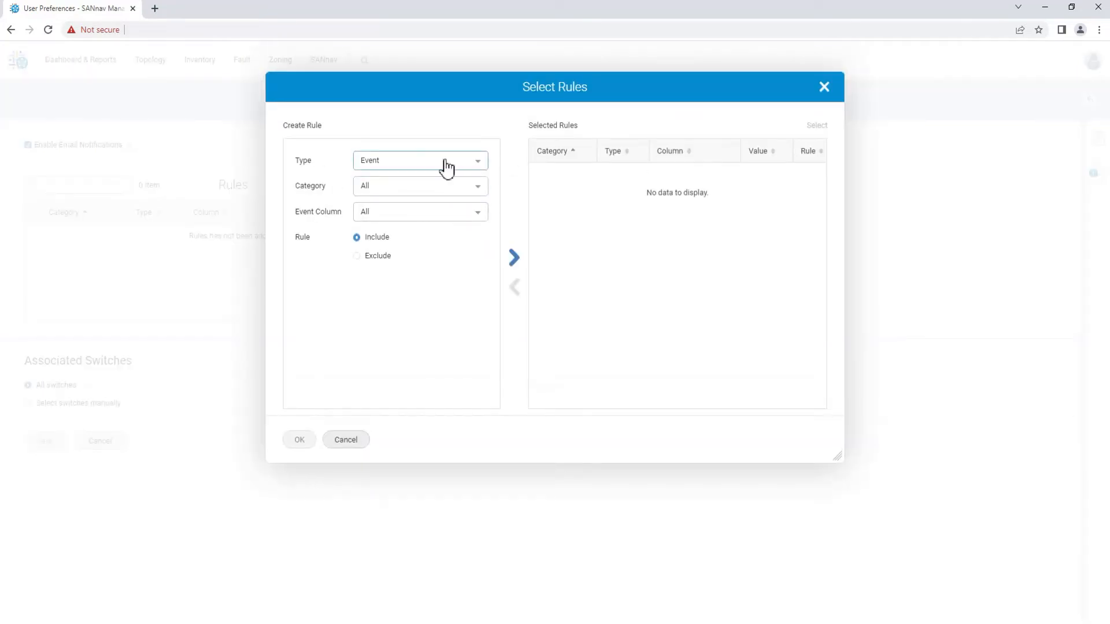
pyautogui.click(420, 159)
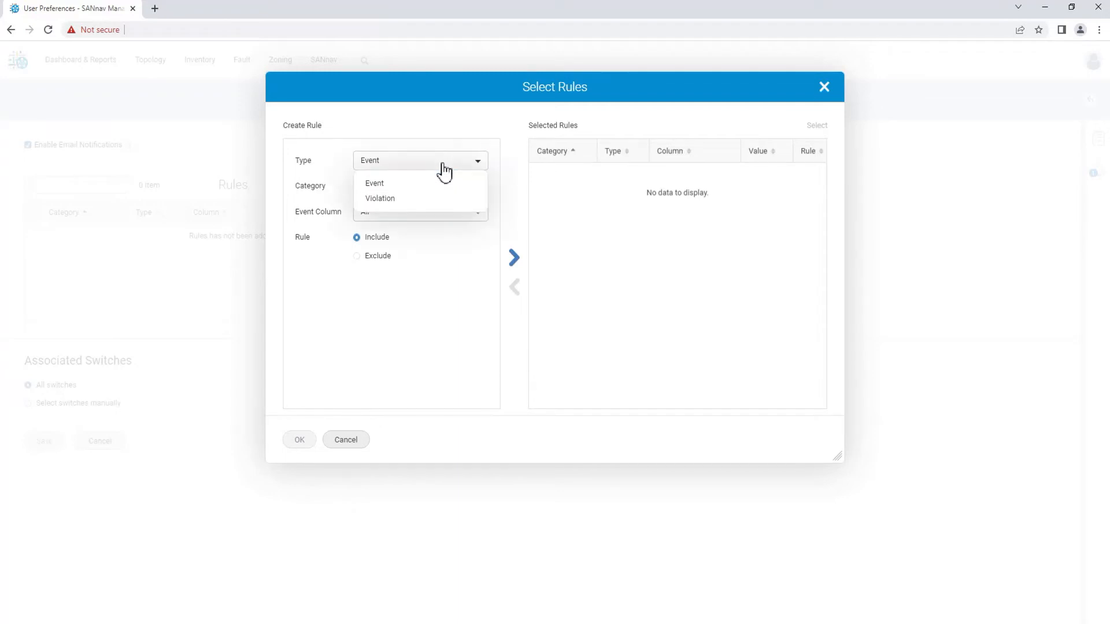
pyautogui.click(374, 183)
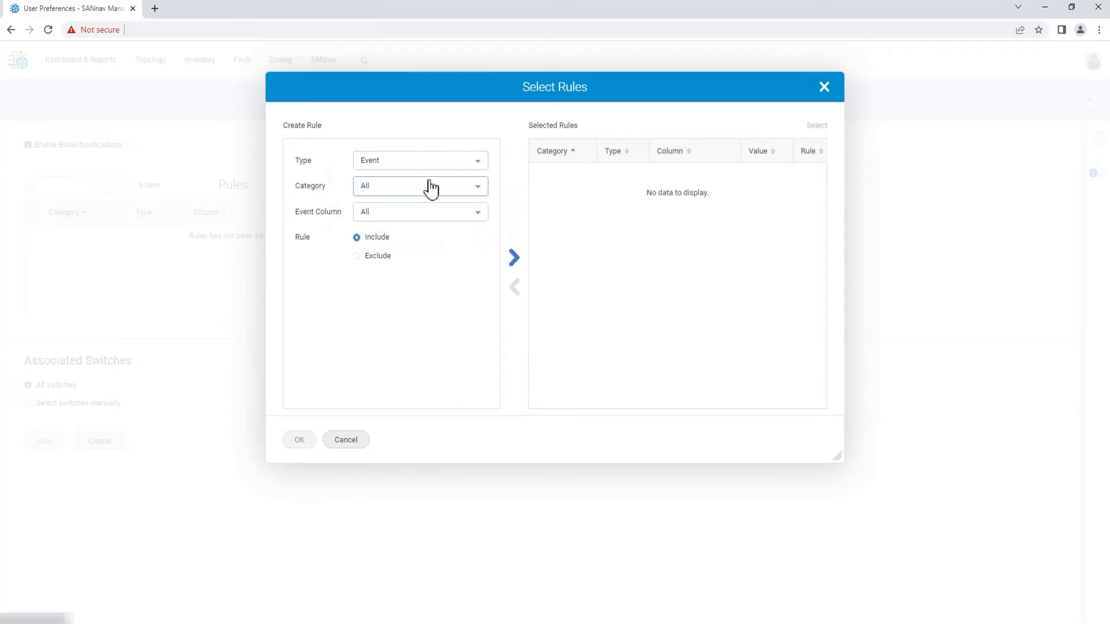
pyautogui.click(419, 185)
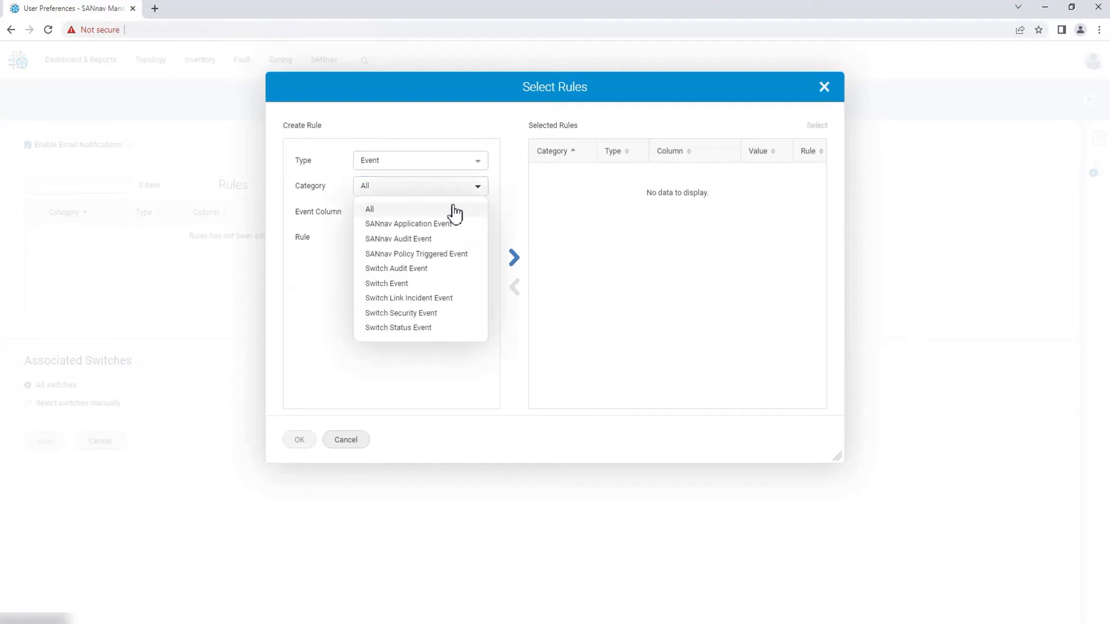
pyautogui.click(369, 209)
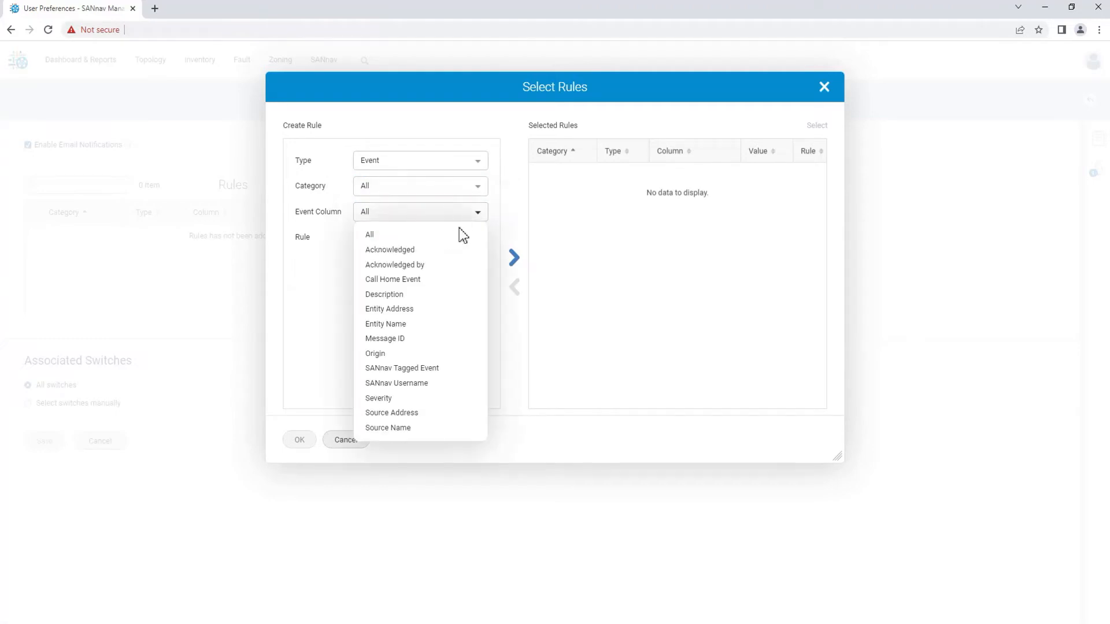
pyautogui.click(369, 235)
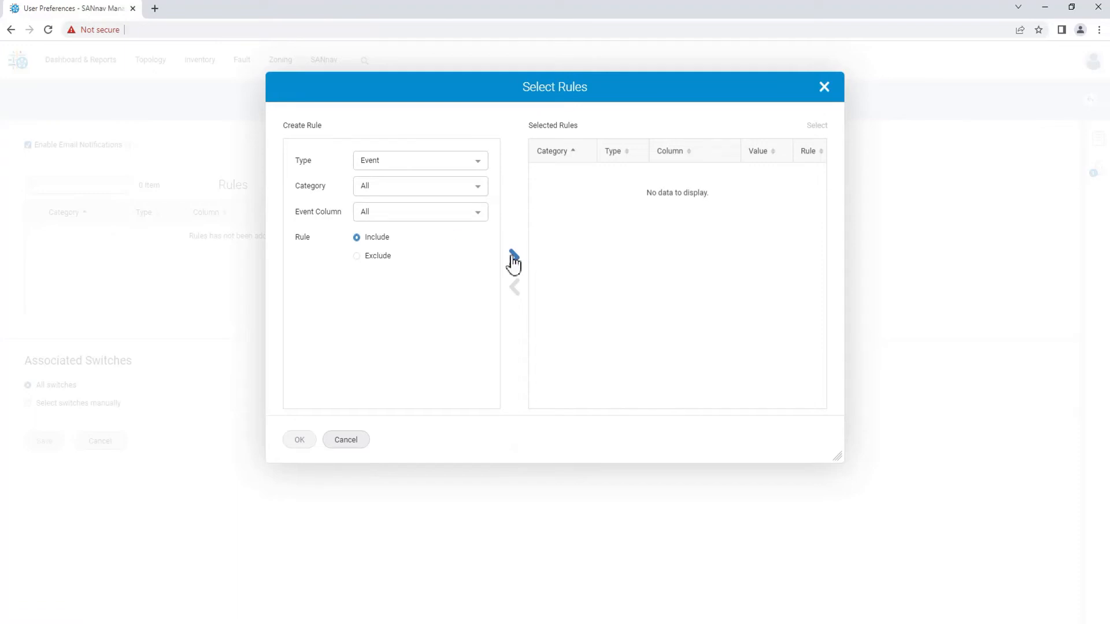
pyautogui.click(298, 439)
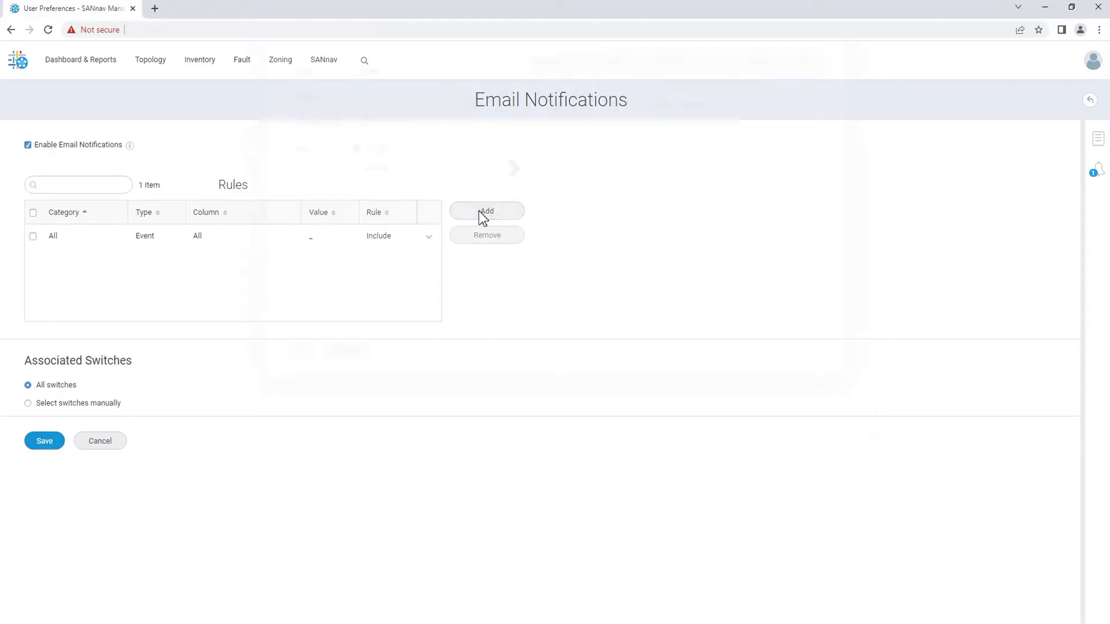
# Add a second Include rule of type Violation with Category and Violation Column All, and confirm.
pyautogui.click(486, 210)
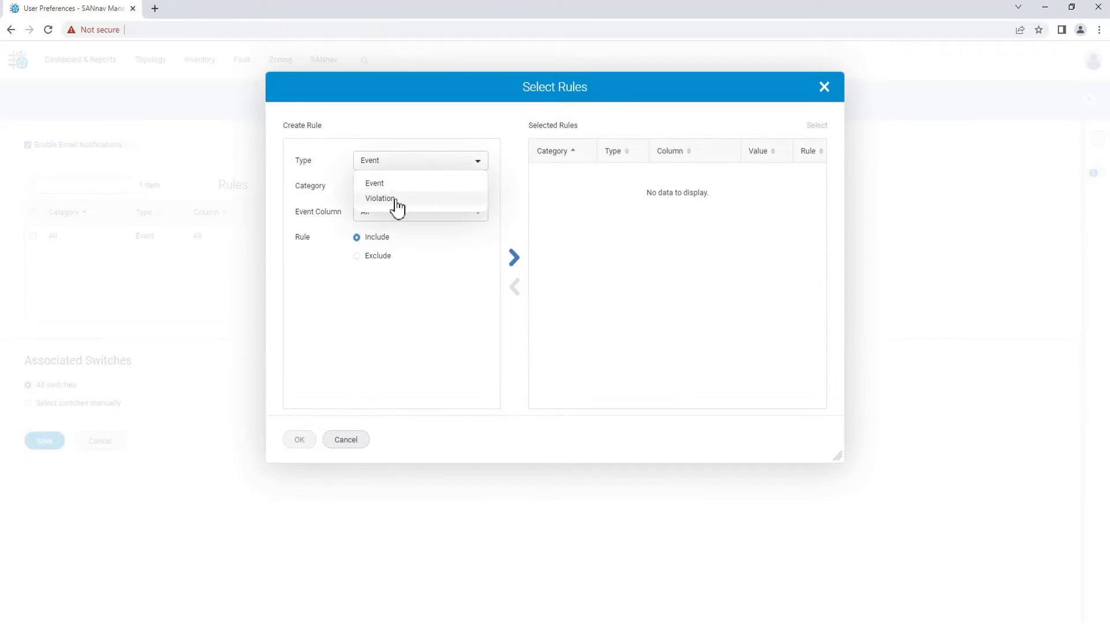
pyautogui.click(381, 197)
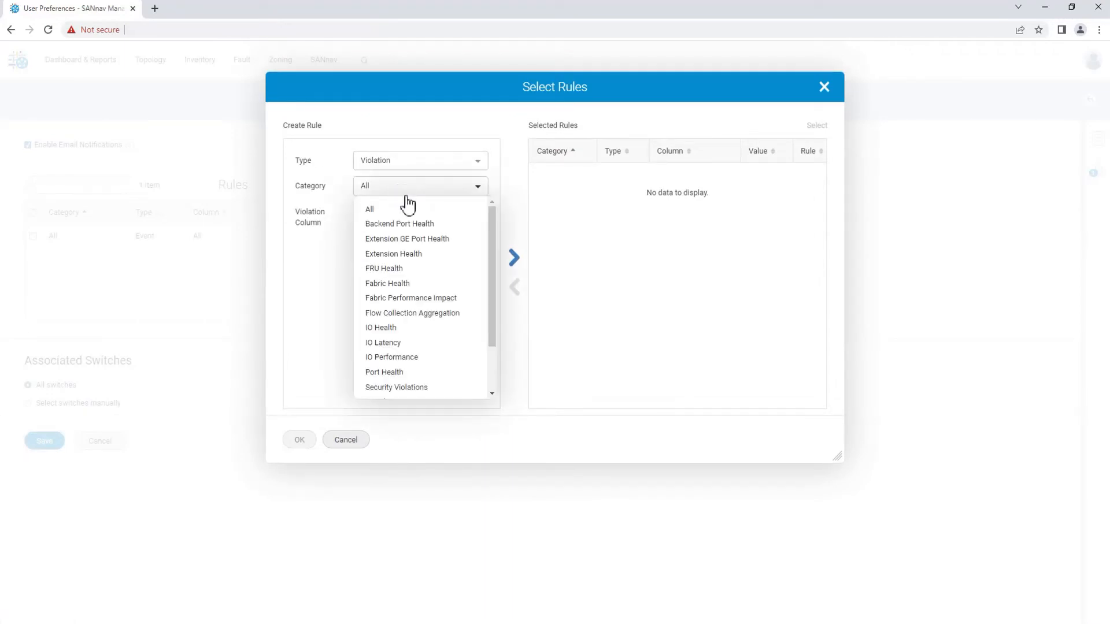
pyautogui.scroll(-3)
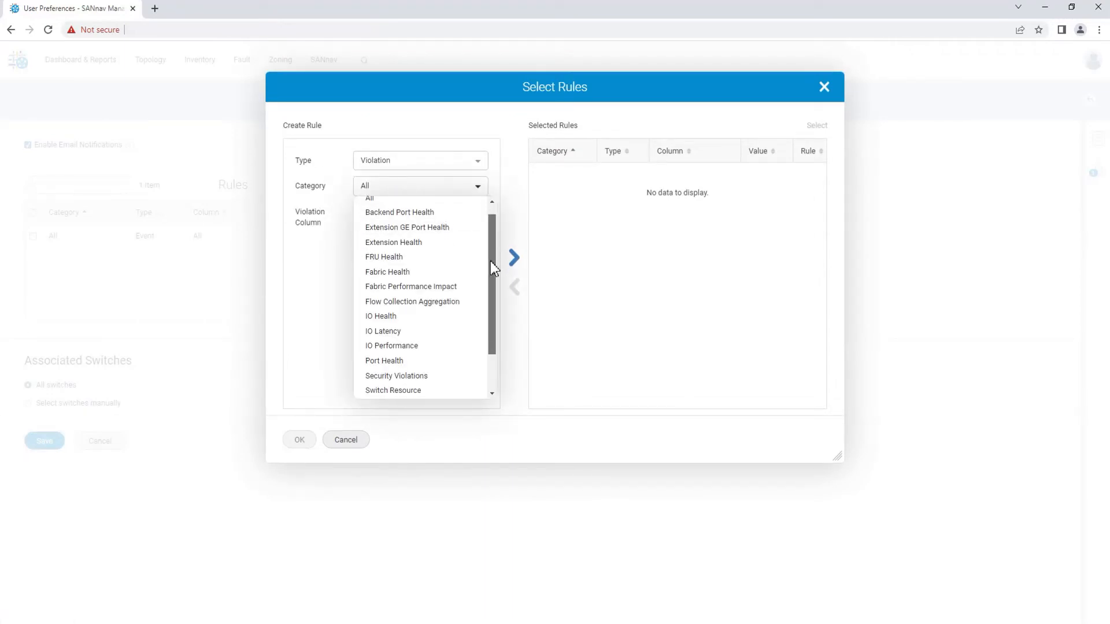
pyautogui.scroll(-3)
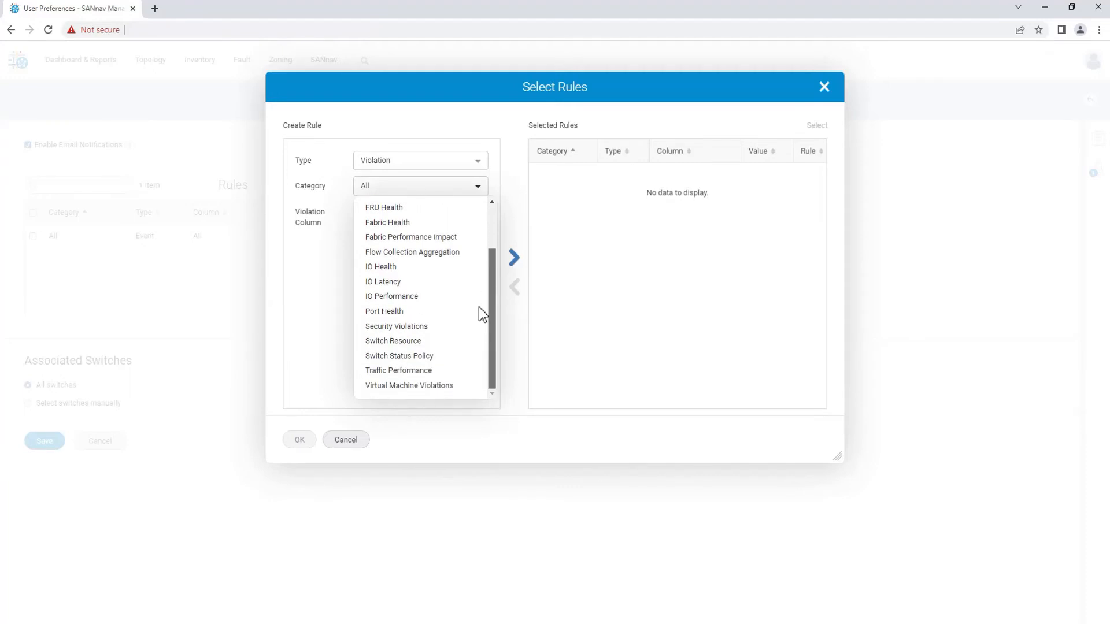
pyautogui.scroll(3)
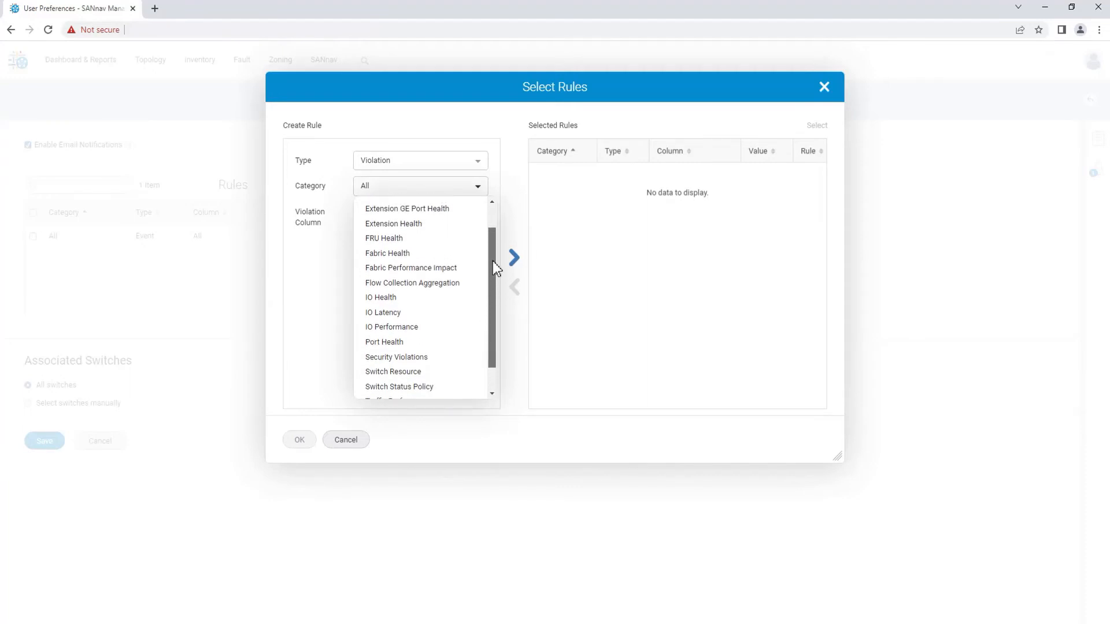
pyautogui.scroll(3)
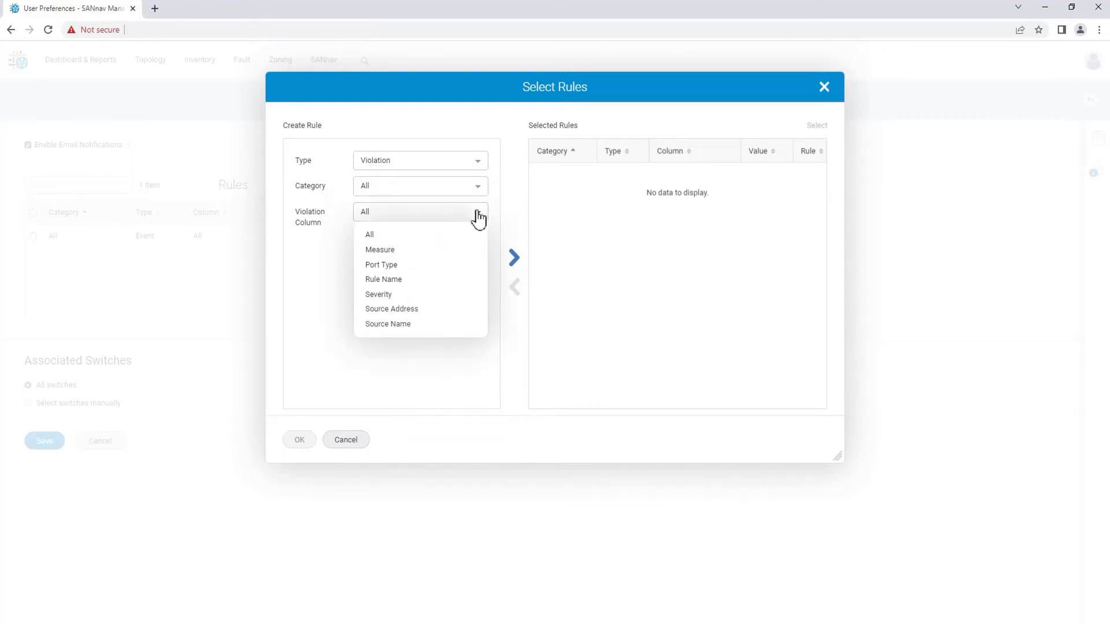
pyautogui.moveTo(519, 240)
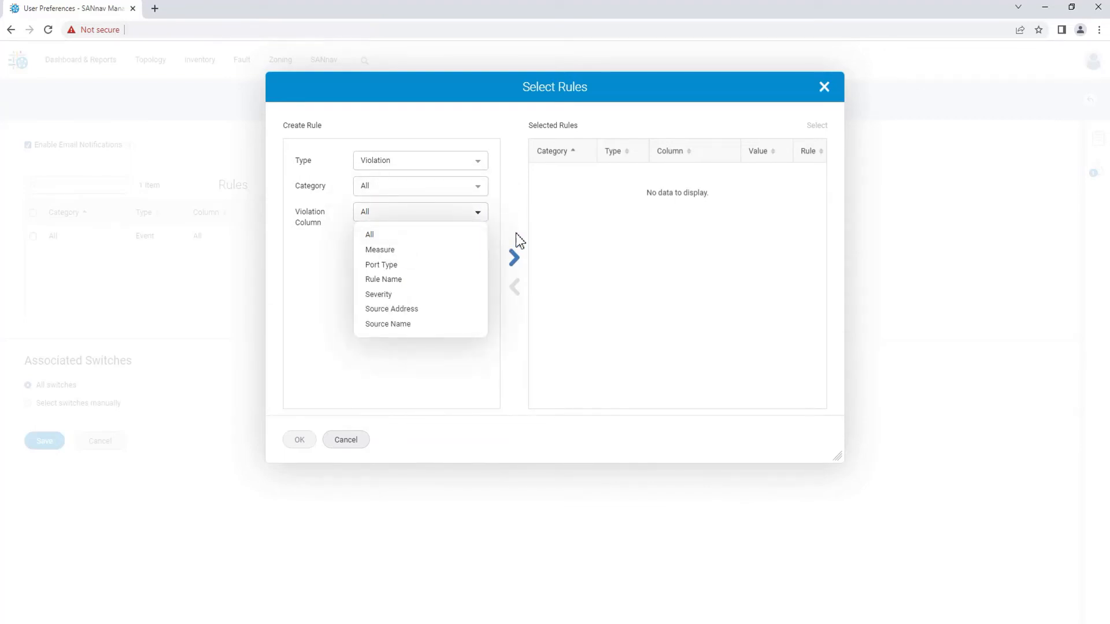
pyautogui.click(513, 256)
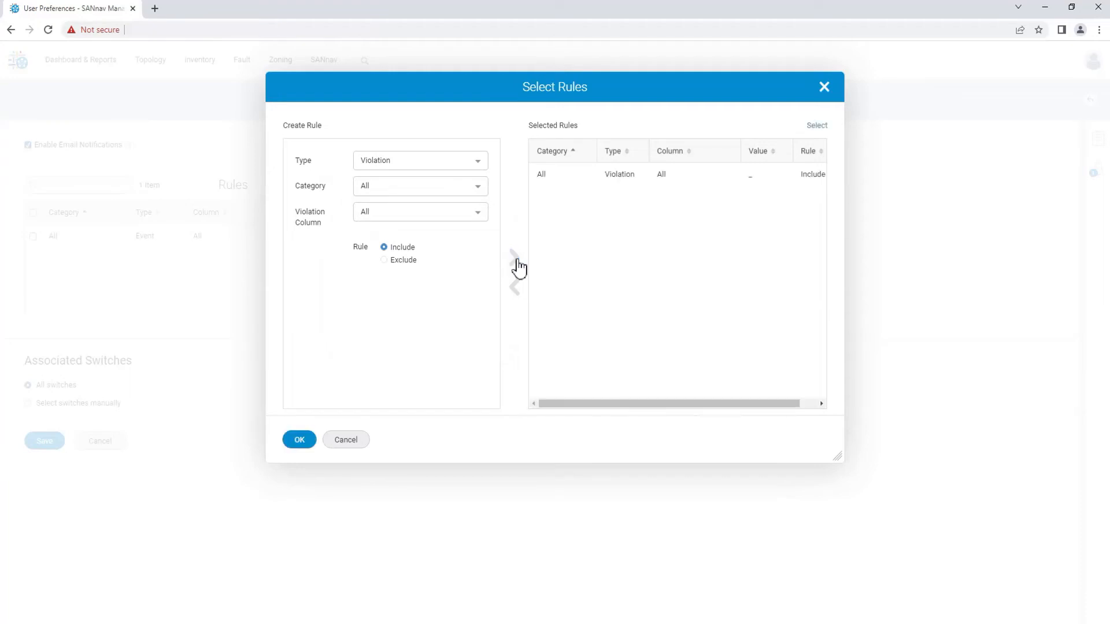
pyautogui.click(298, 439)
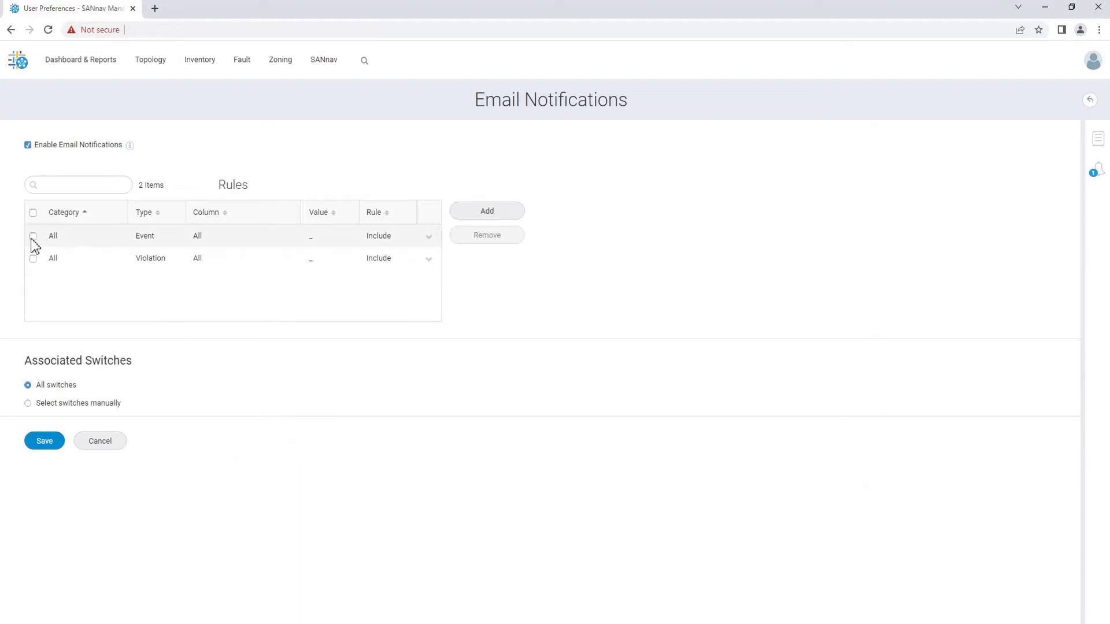
# Choose Select switches manually and associate switch 6630_77_Blue via the Add Switches dialog.
pyautogui.click(32, 236)
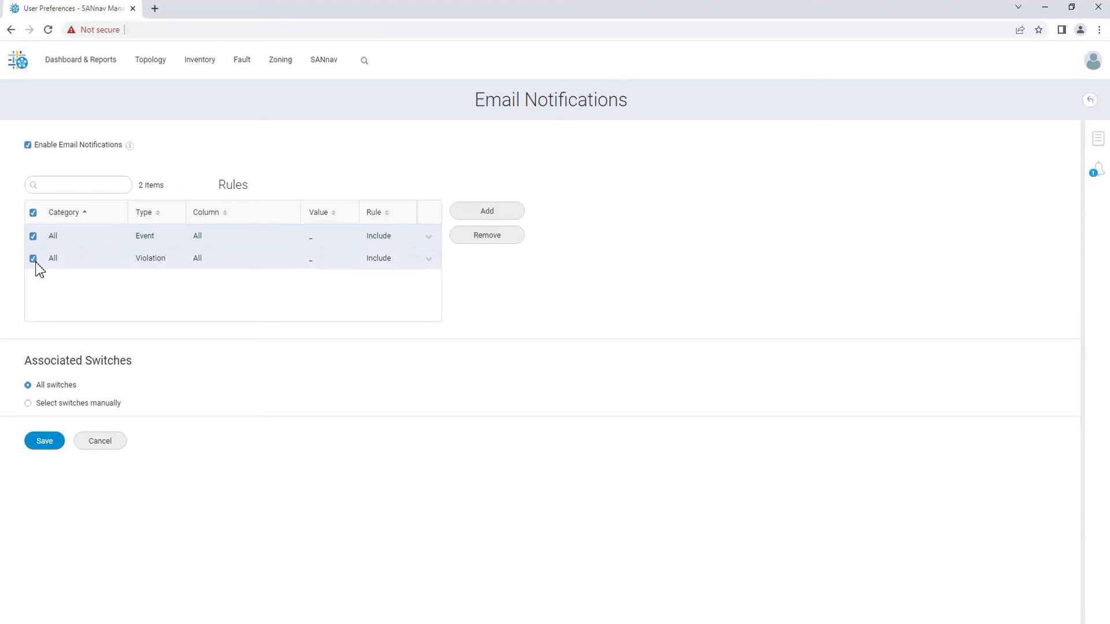
pyautogui.moveTo(76, 398)
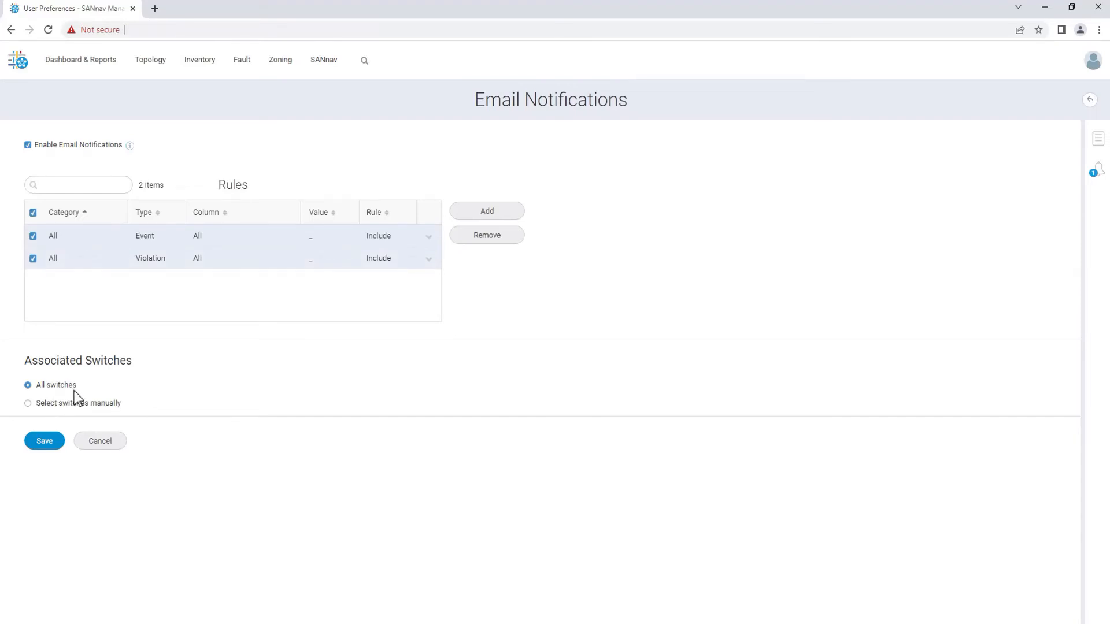
pyautogui.click(28, 402)
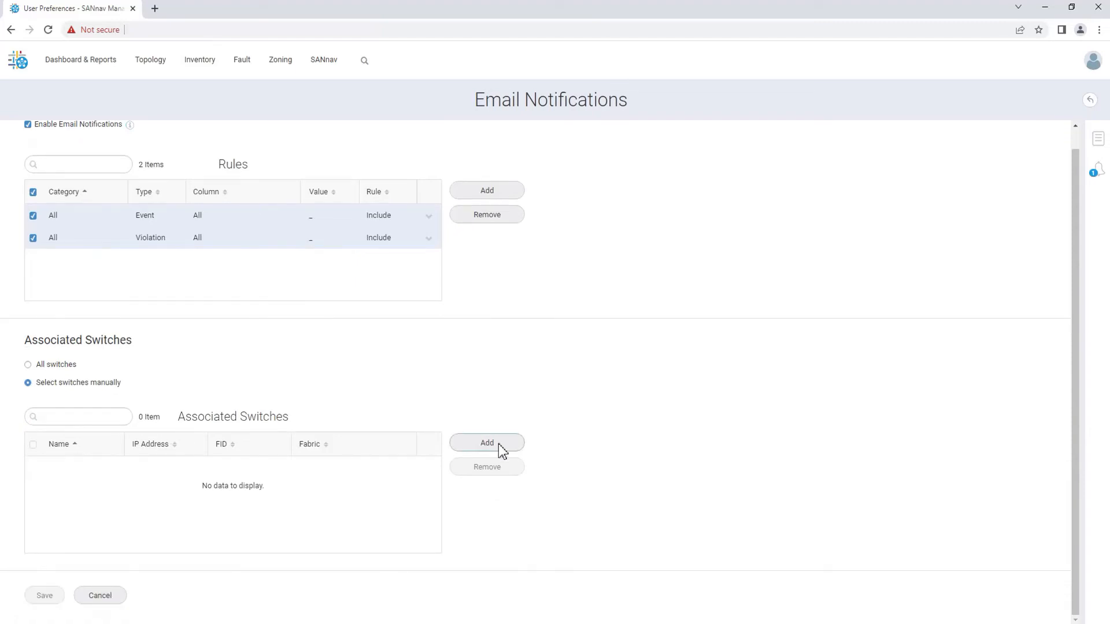
pyautogui.click(487, 443)
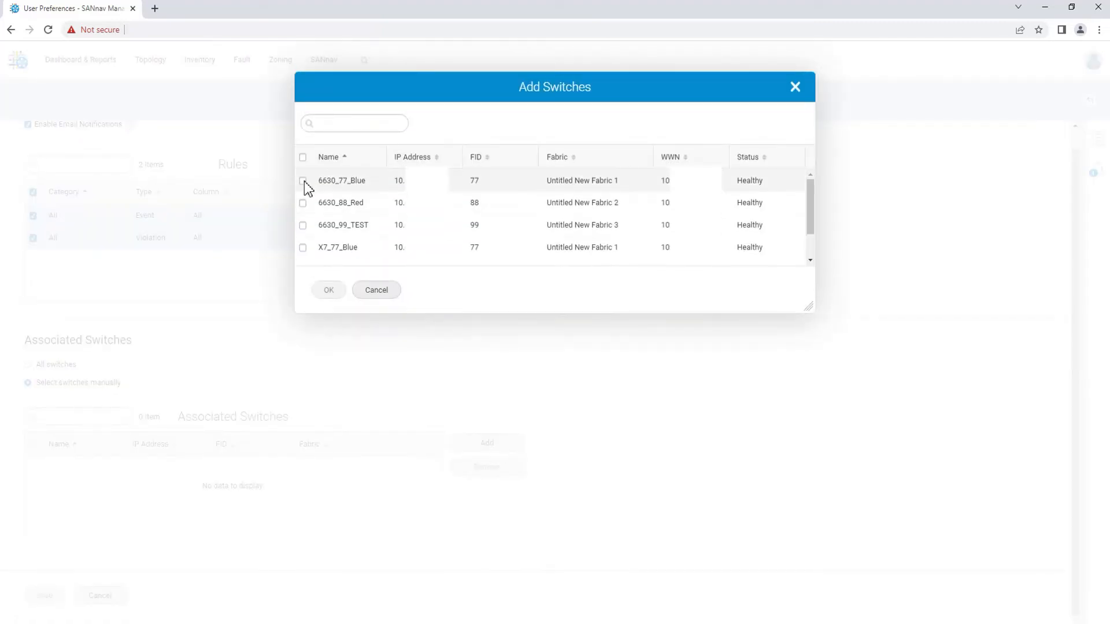
pyautogui.click(303, 180)
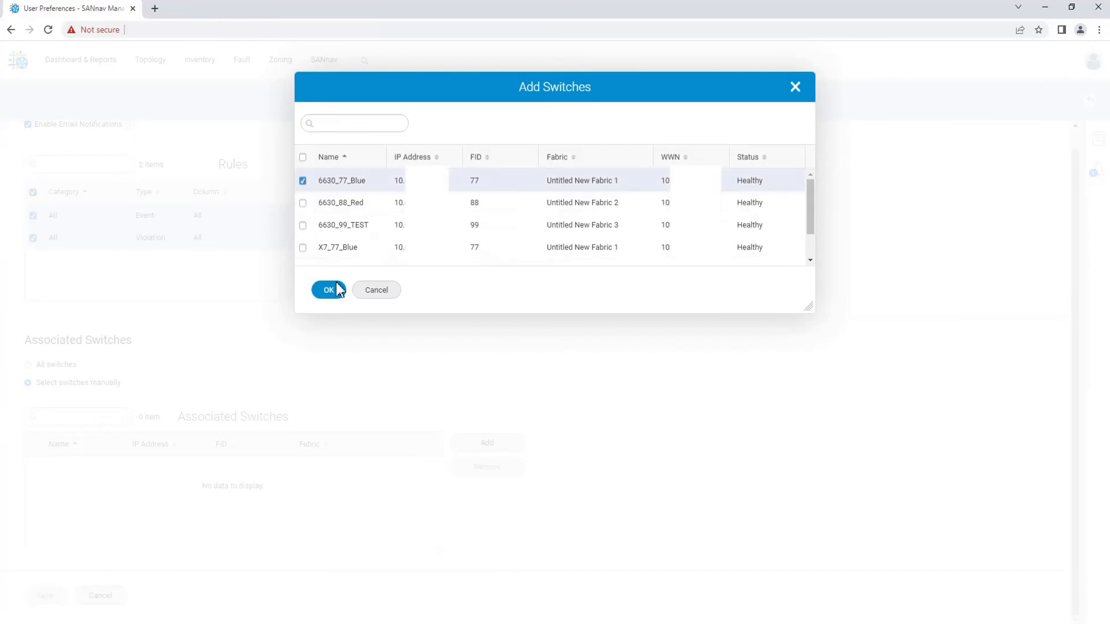
pyautogui.click(327, 289)
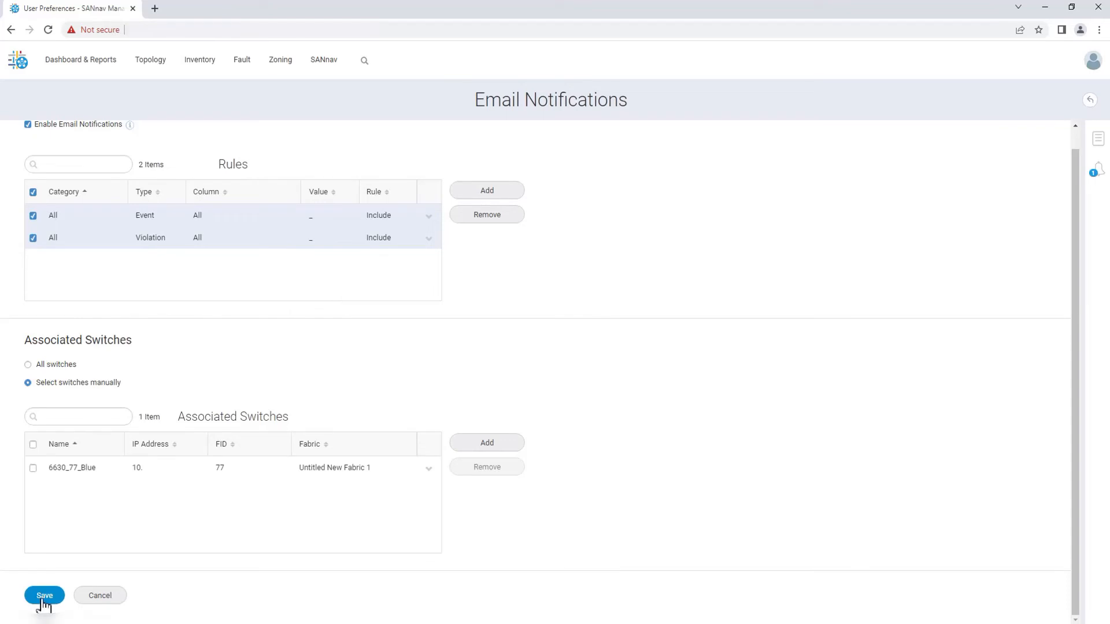
# Save the email notification settings and dismiss the save confirmations.
pyautogui.click(44, 595)
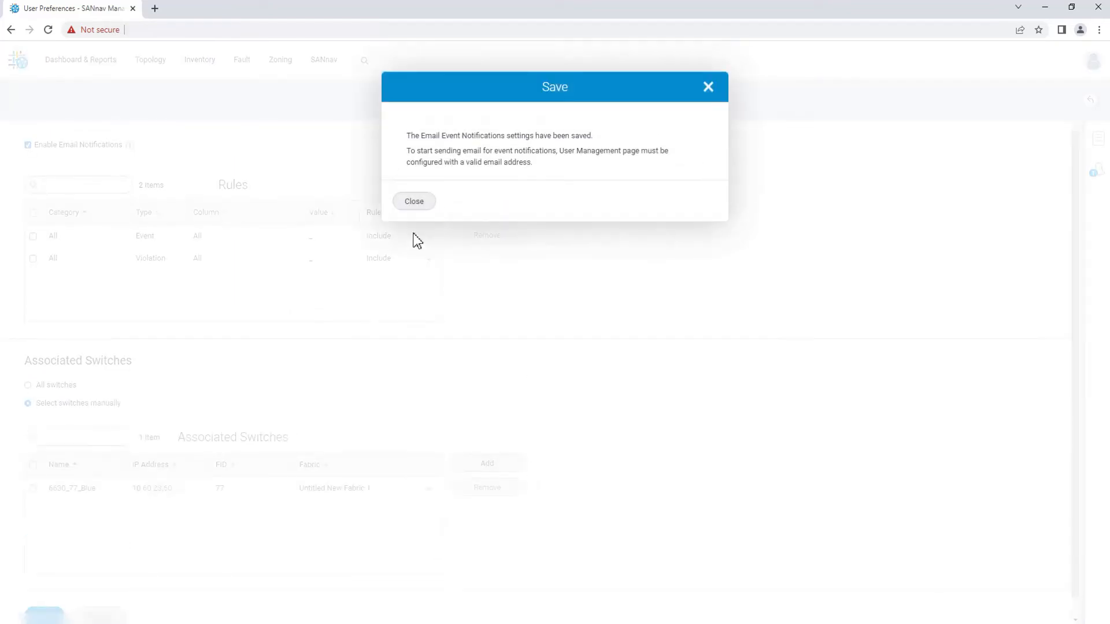
pyautogui.click(414, 201)
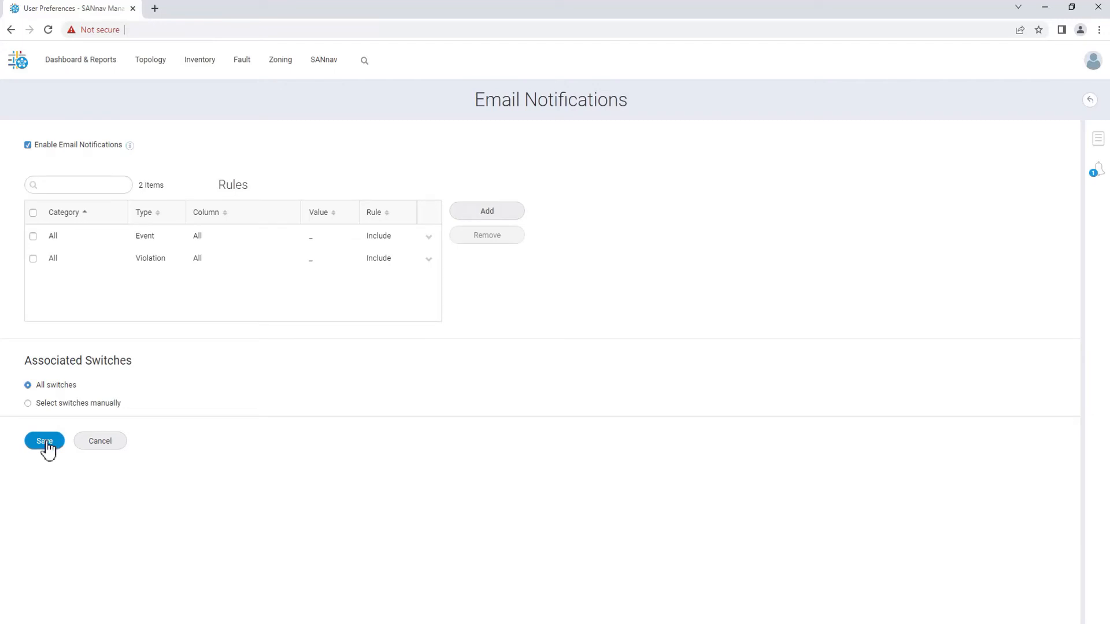
pyautogui.click(43, 441)
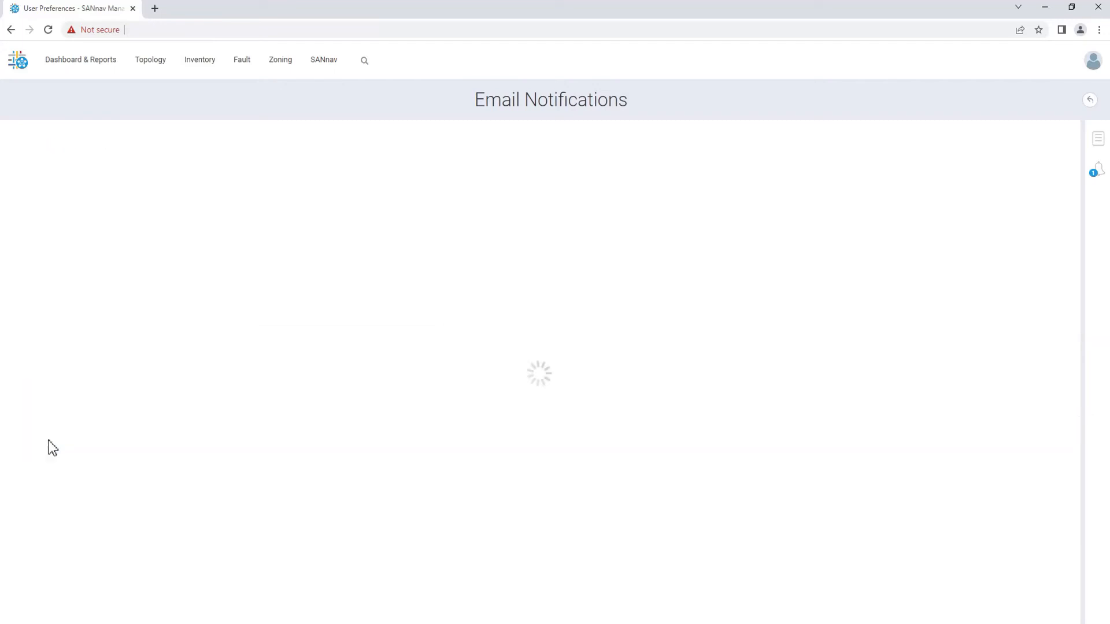
pyautogui.click(46, 441)
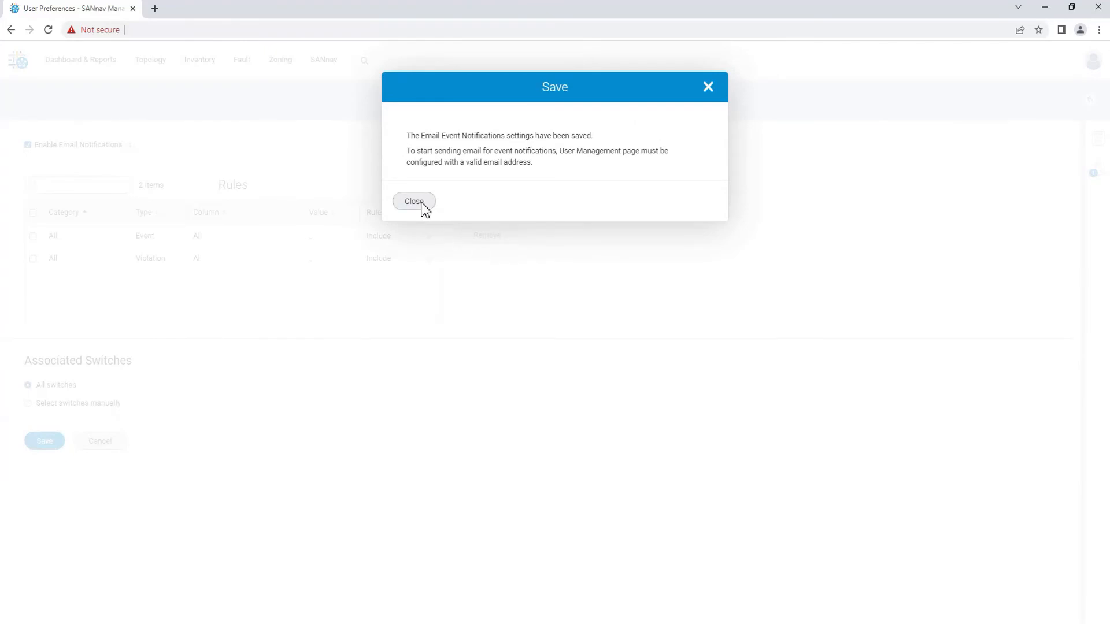
pyautogui.click(414, 202)
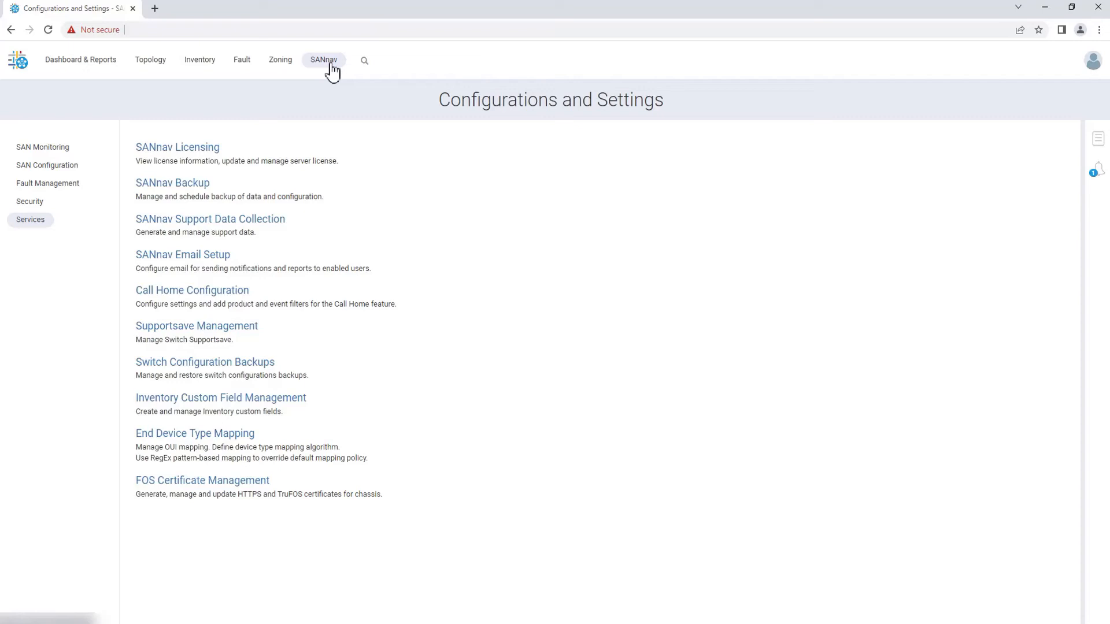
# Enter 'me' in the Administrator user's Email field under Security > SANnav User Management.
pyautogui.click(30, 201)
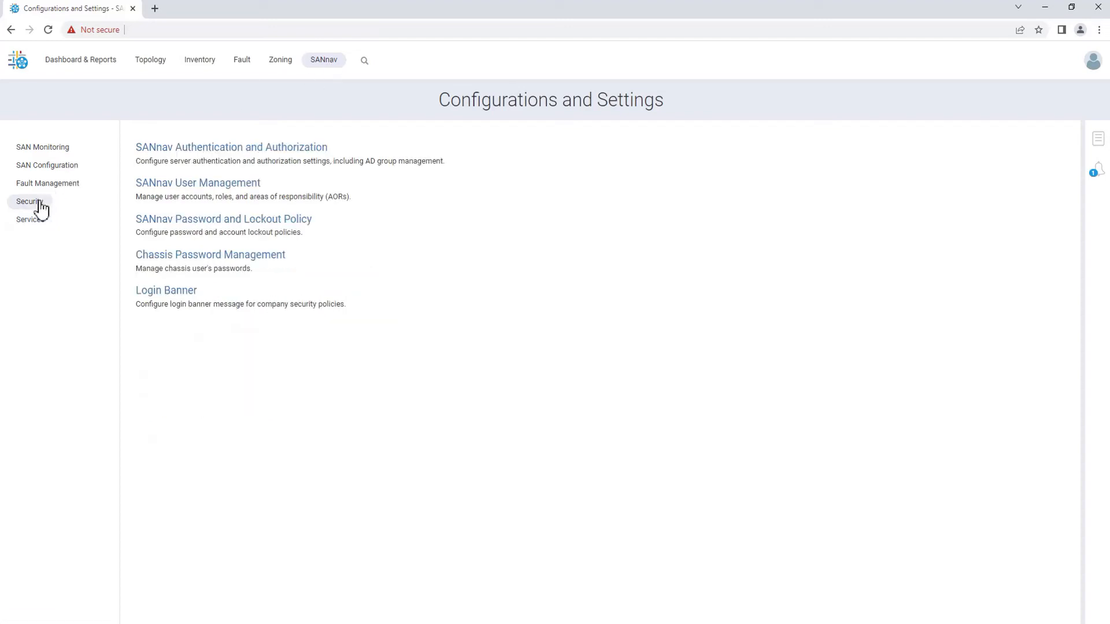
pyautogui.moveTo(51, 207)
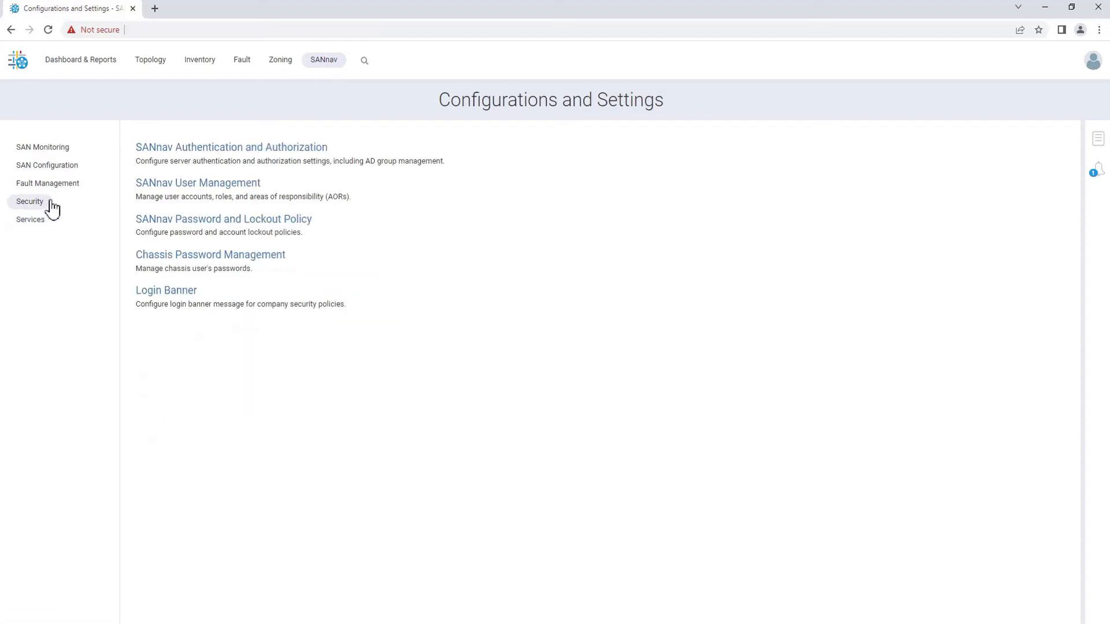
pyautogui.click(197, 183)
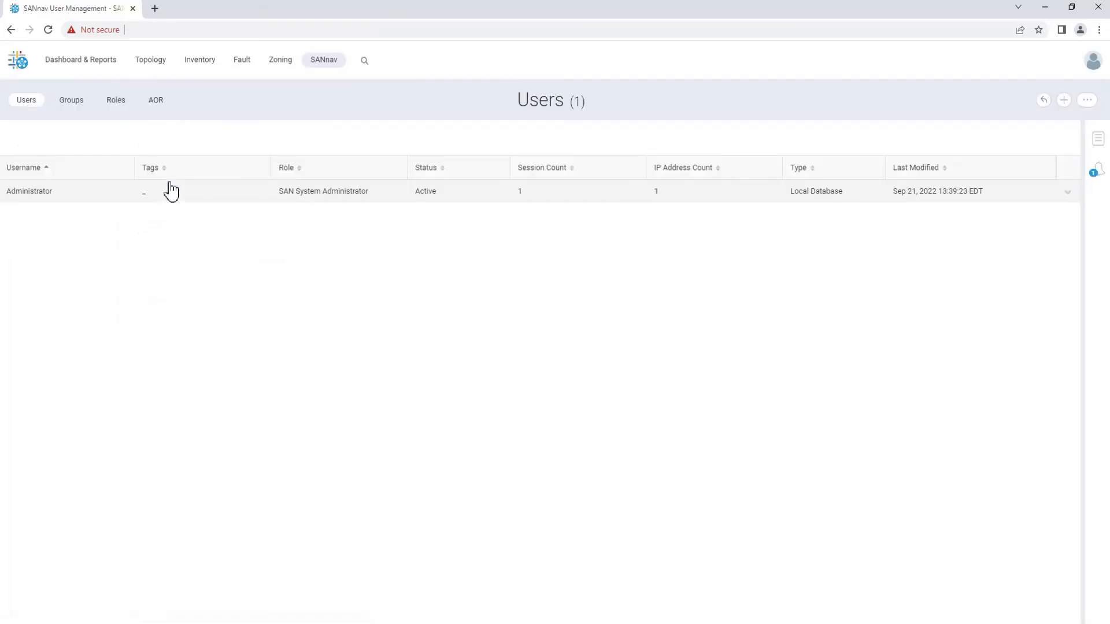
pyautogui.moveTo(784, 220)
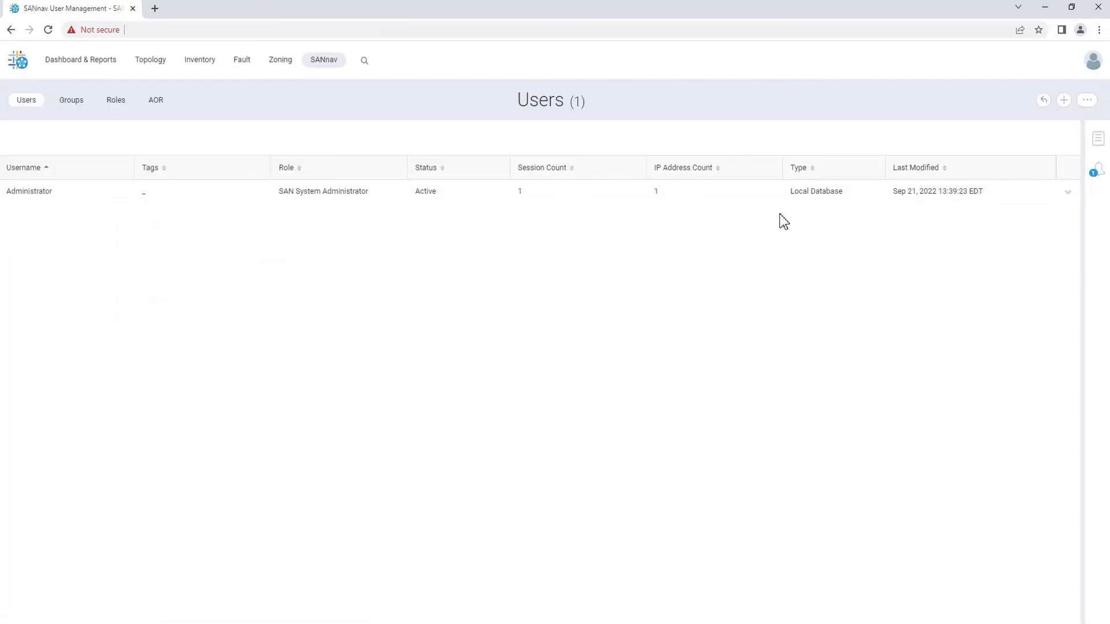
pyautogui.click(1068, 191)
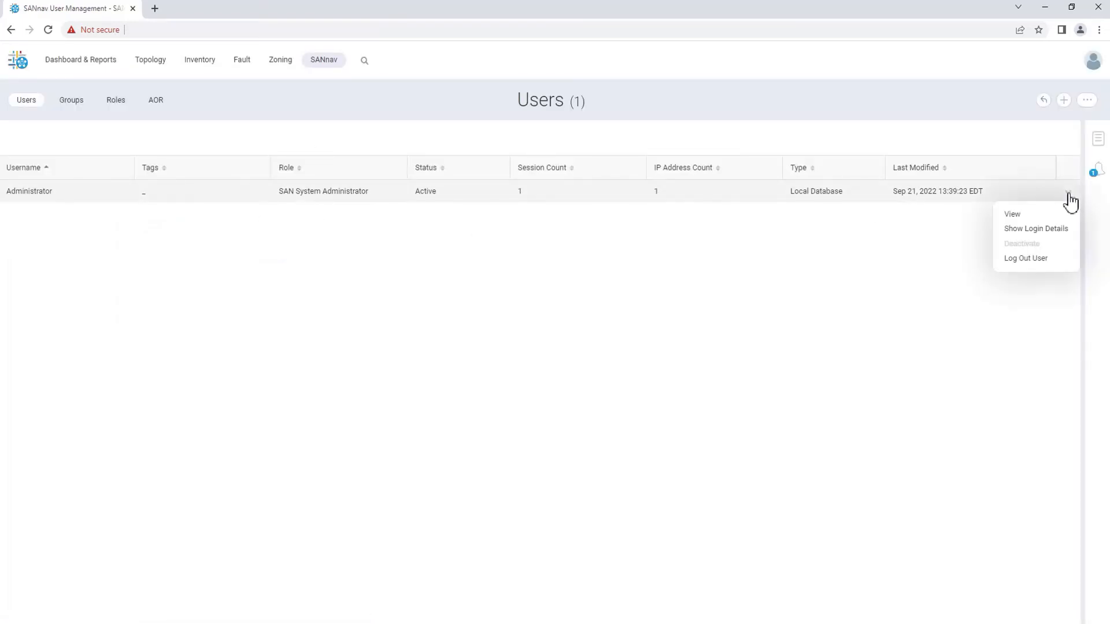
pyautogui.moveTo(1039, 216)
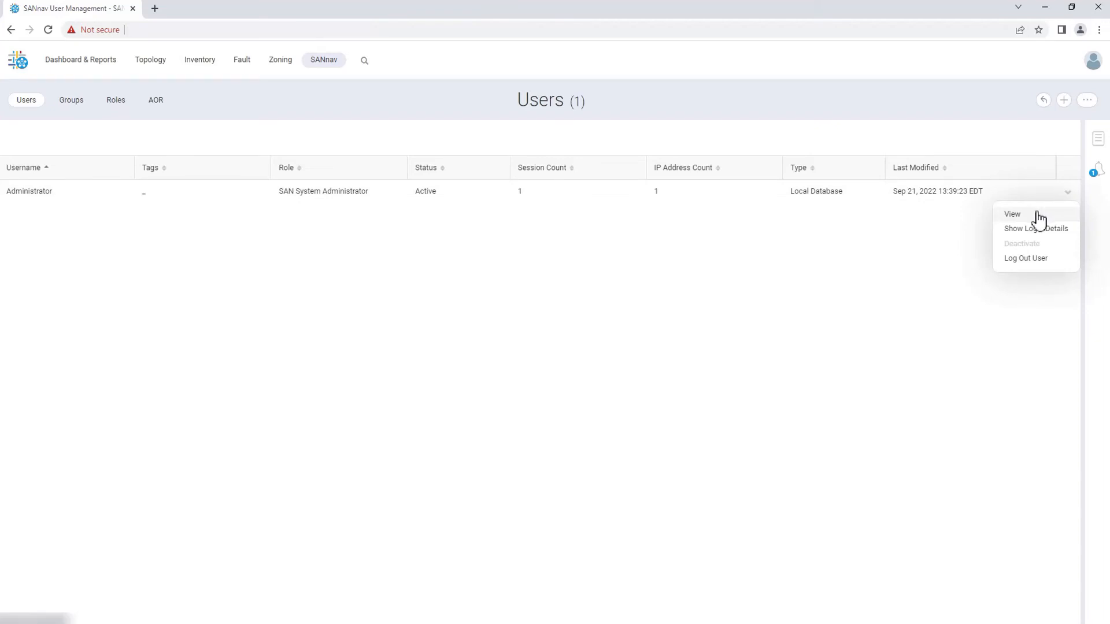
pyautogui.click(1013, 214)
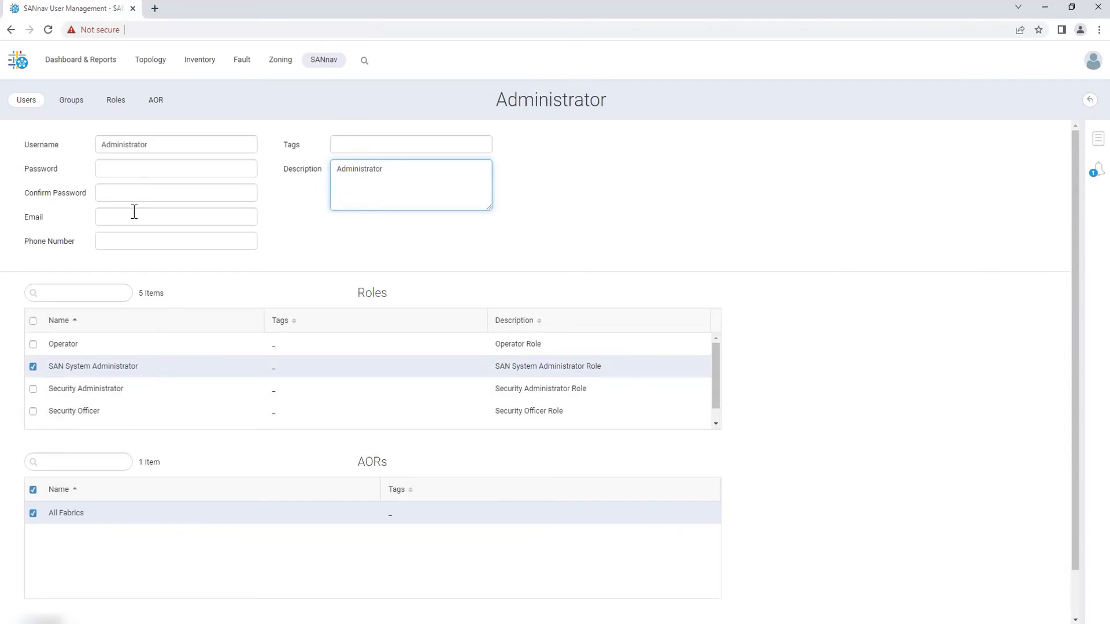
pyautogui.write('me')
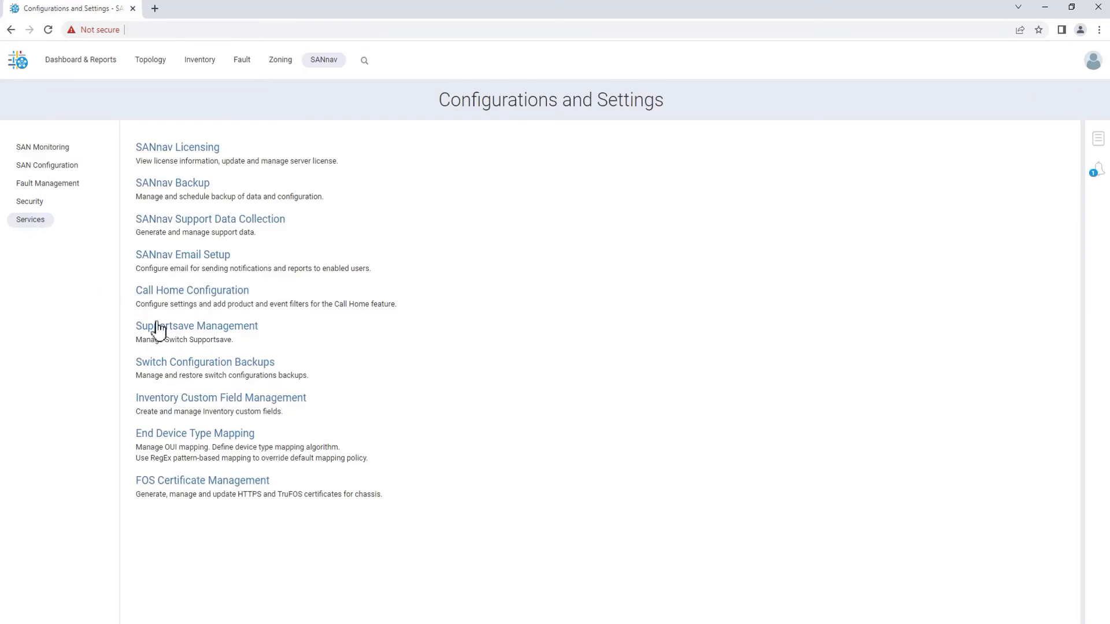
# Start a supportsave for chassis DS_6630B, confirm with OK, and go to the Fault pages.
pyautogui.click(196, 326)
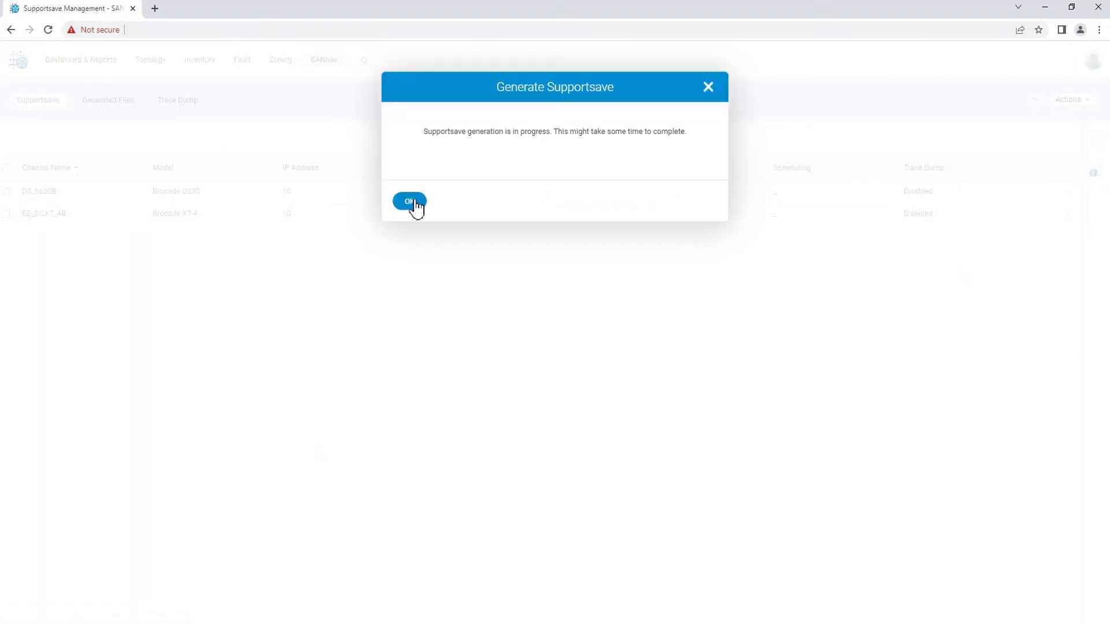
pyautogui.click(410, 201)
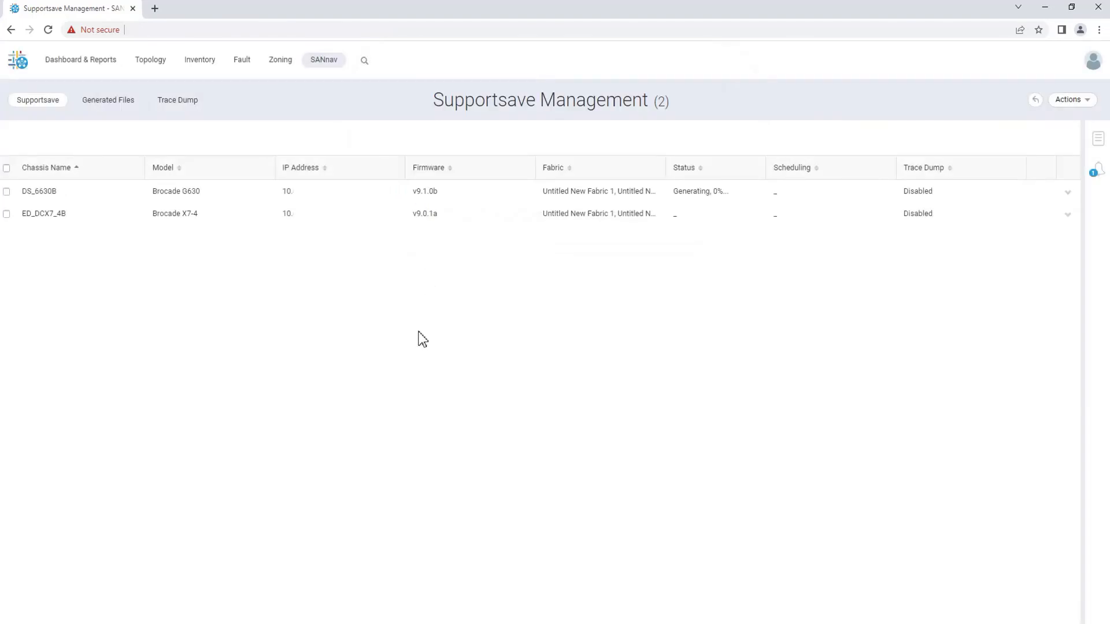
pyautogui.click(241, 59)
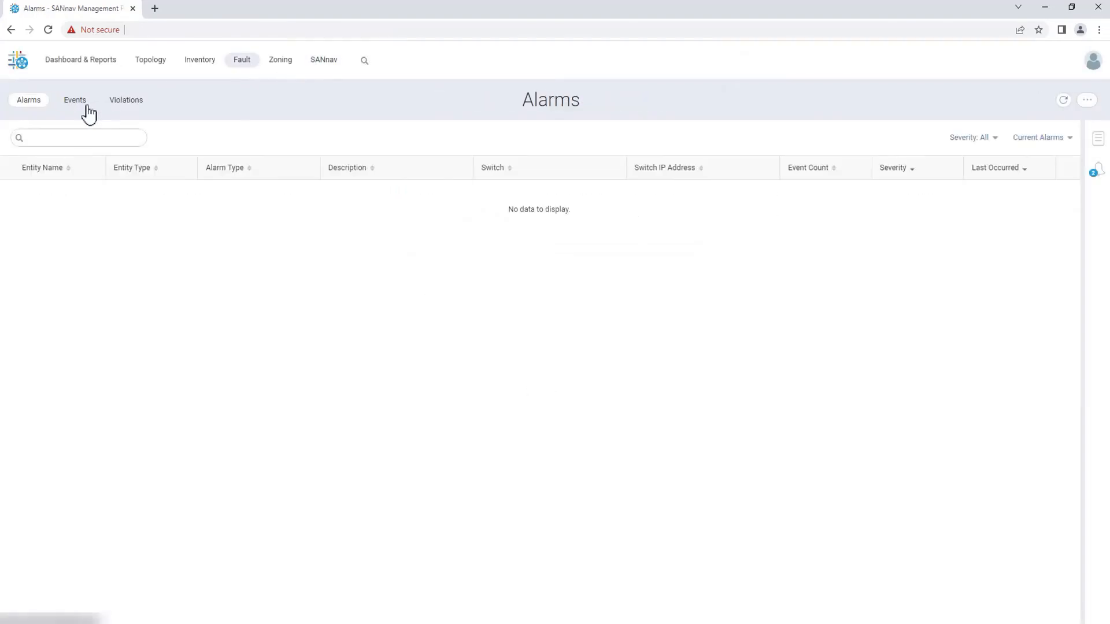
# Show the Events list with the failed DS_6630B supportsave and Administrator update events.
pyautogui.click(75, 99)
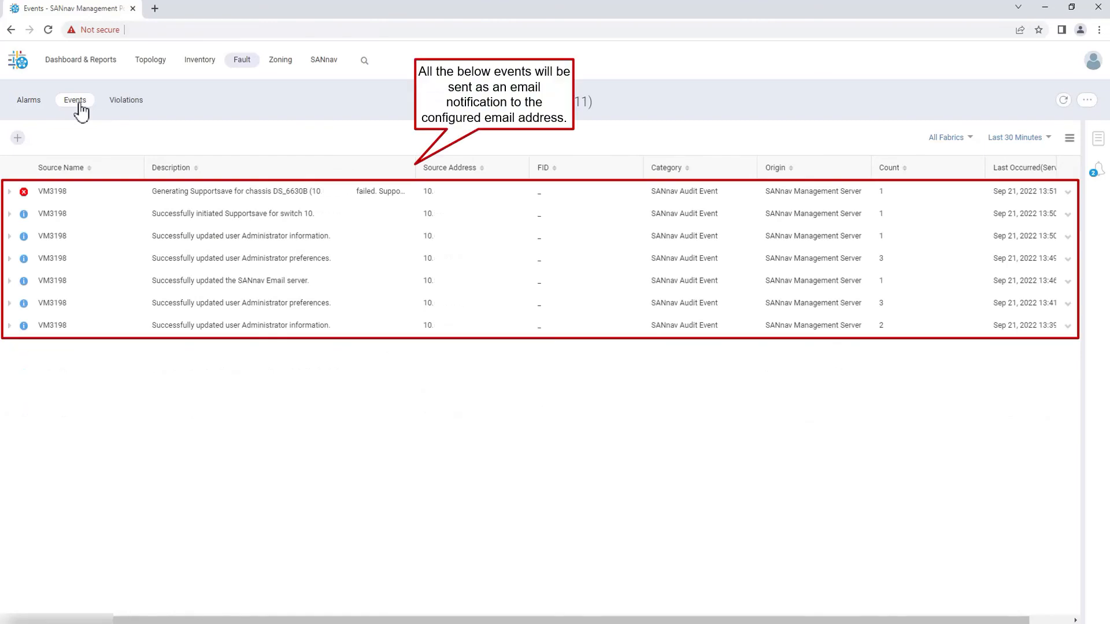
pyautogui.moveTo(414, 172)
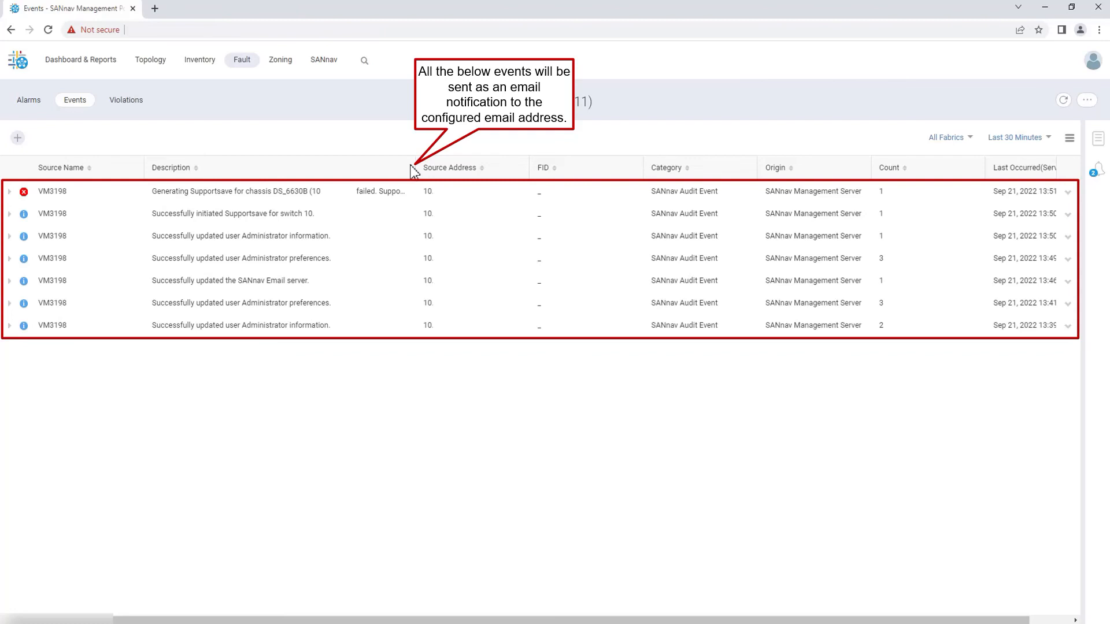
pyautogui.moveTo(762, 576)
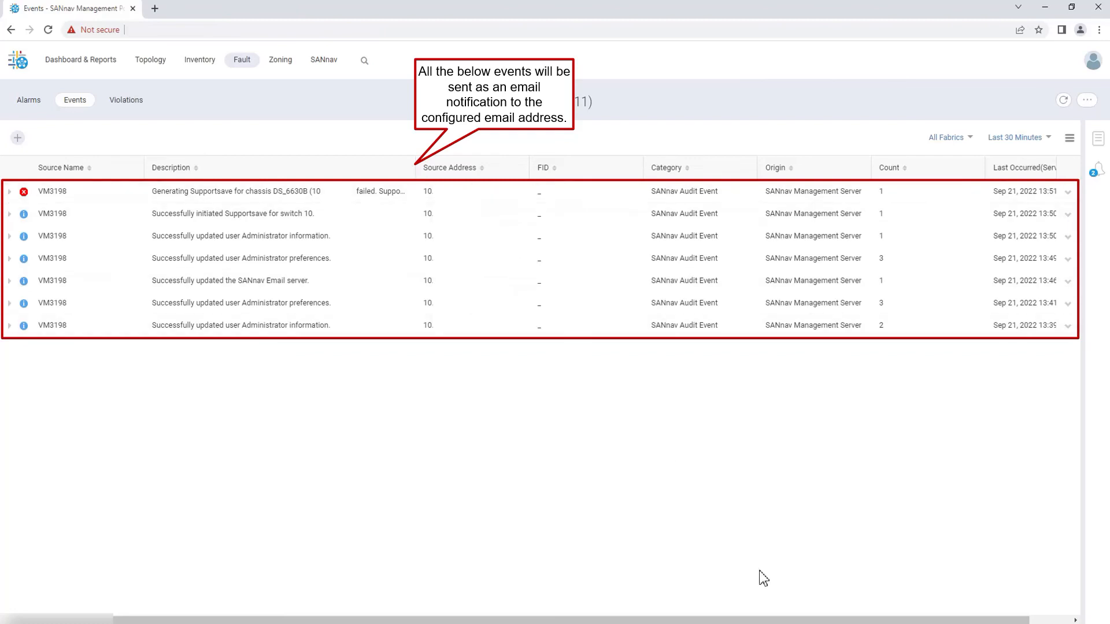